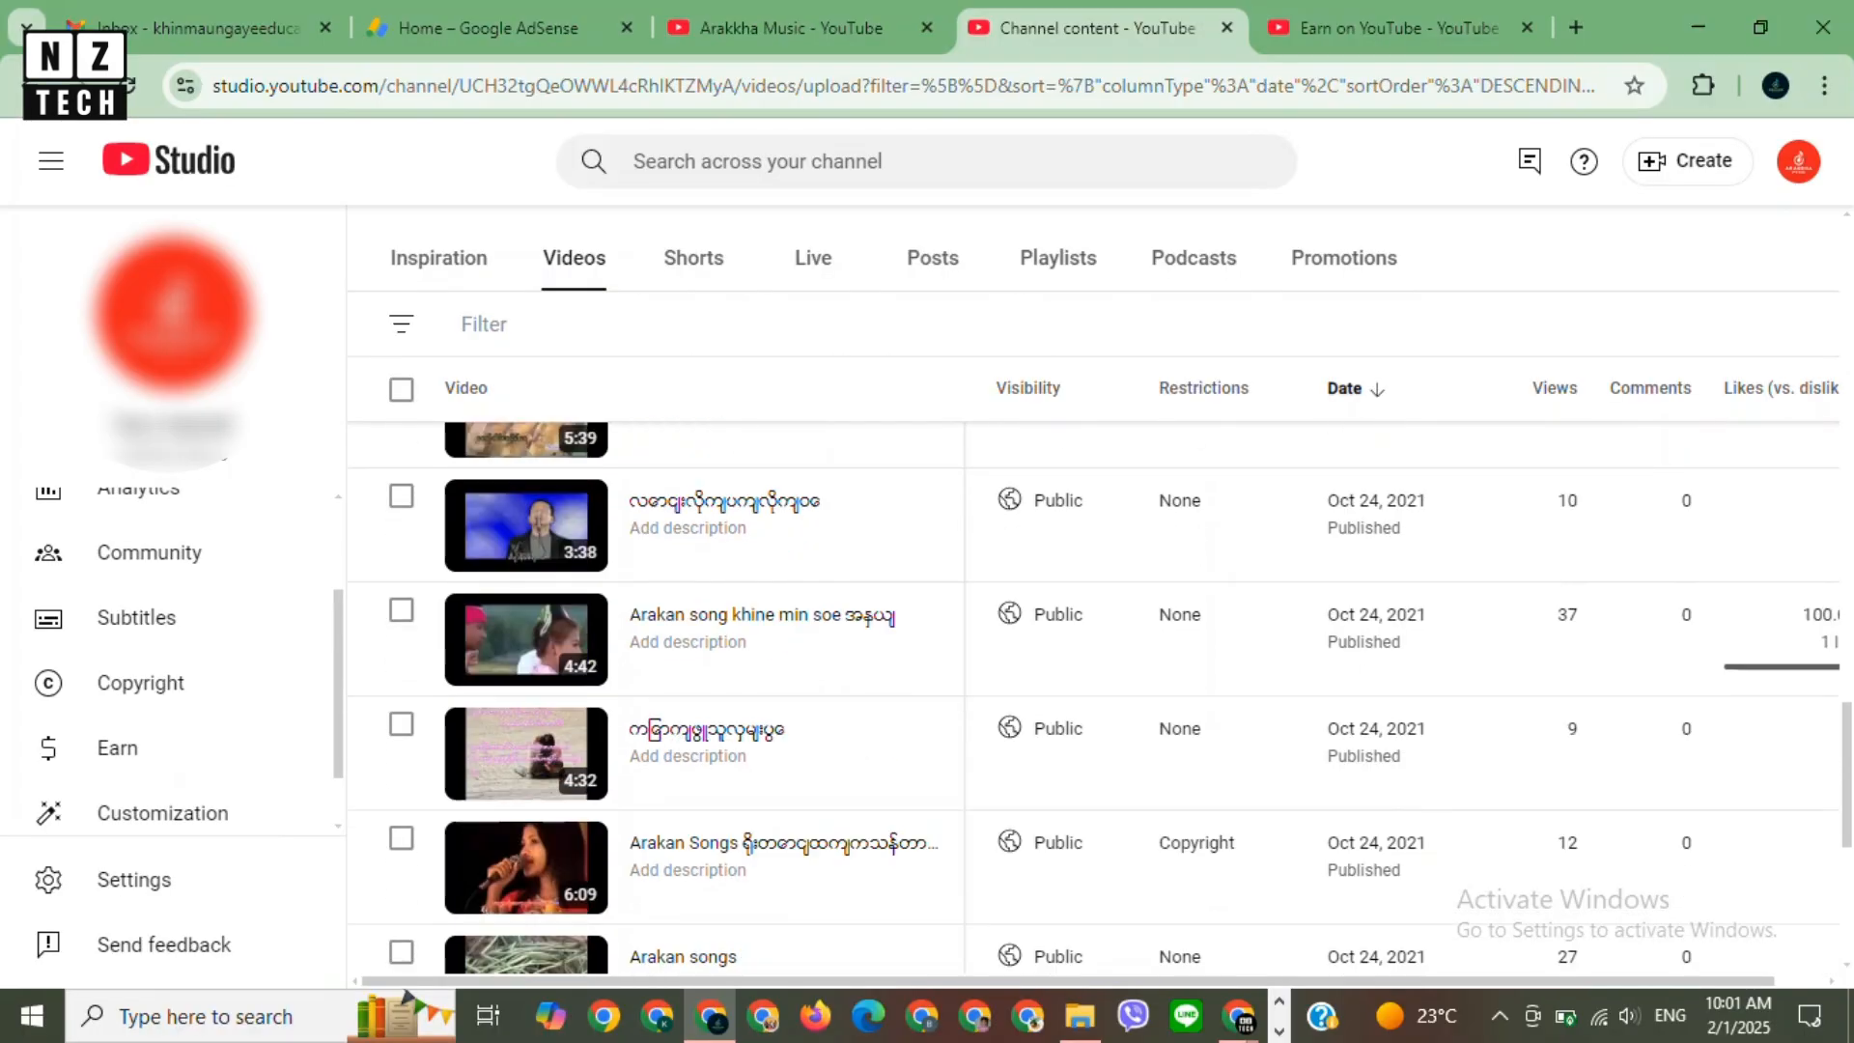
Reach the channel's Earn page from Customize channel and begin the monetization application with Apply now.
scroll("down", 3)
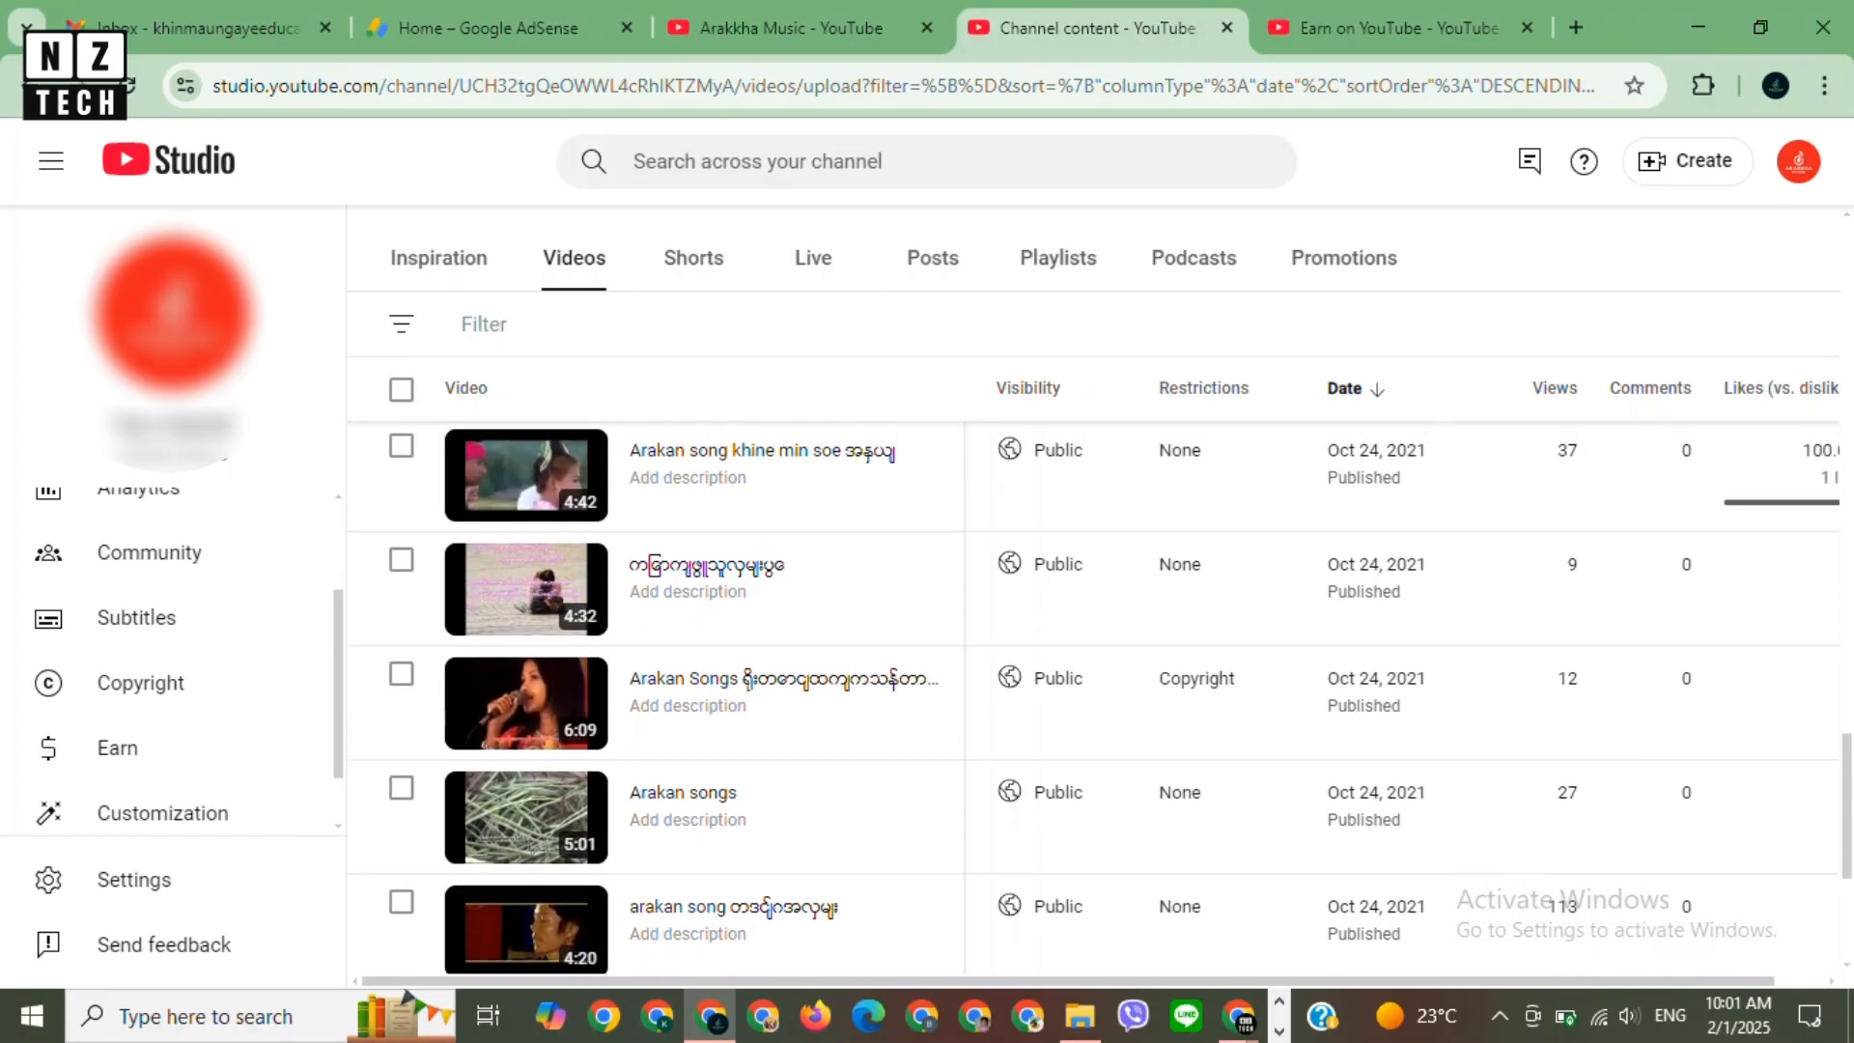
scroll("down", 3)
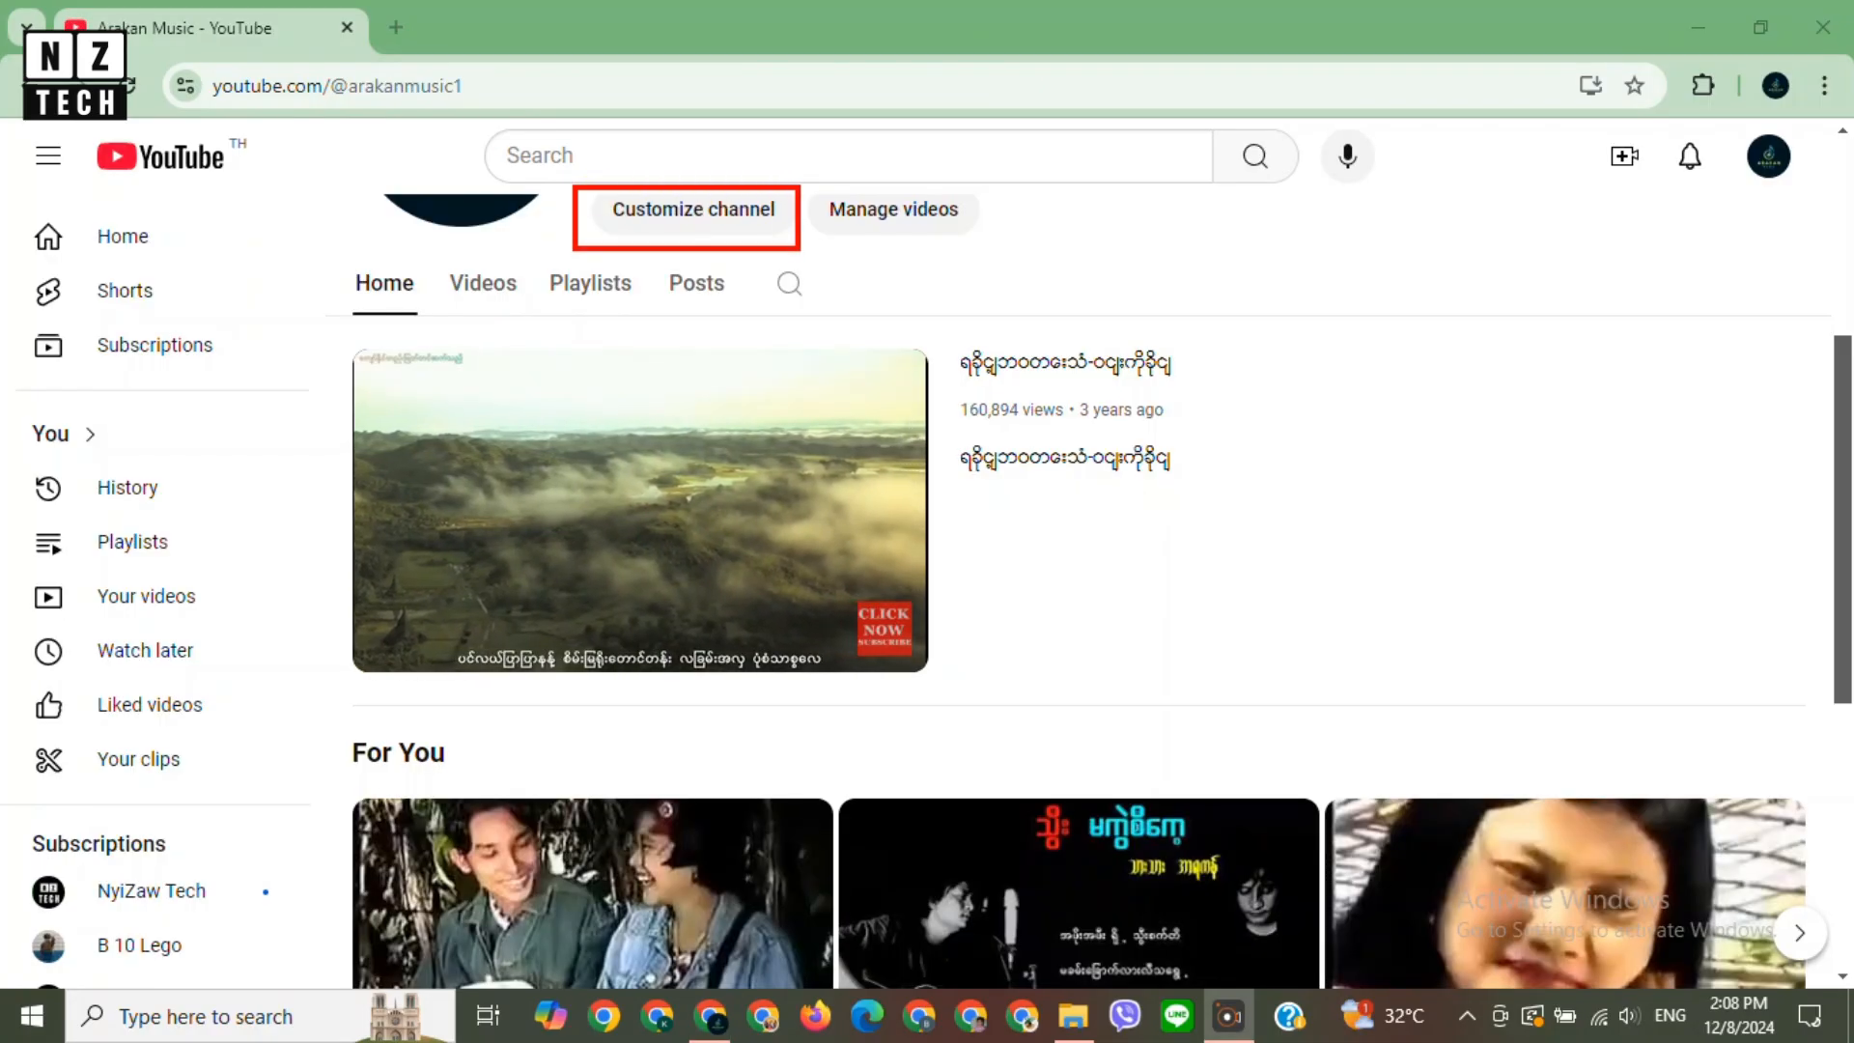
left_click(692, 208)
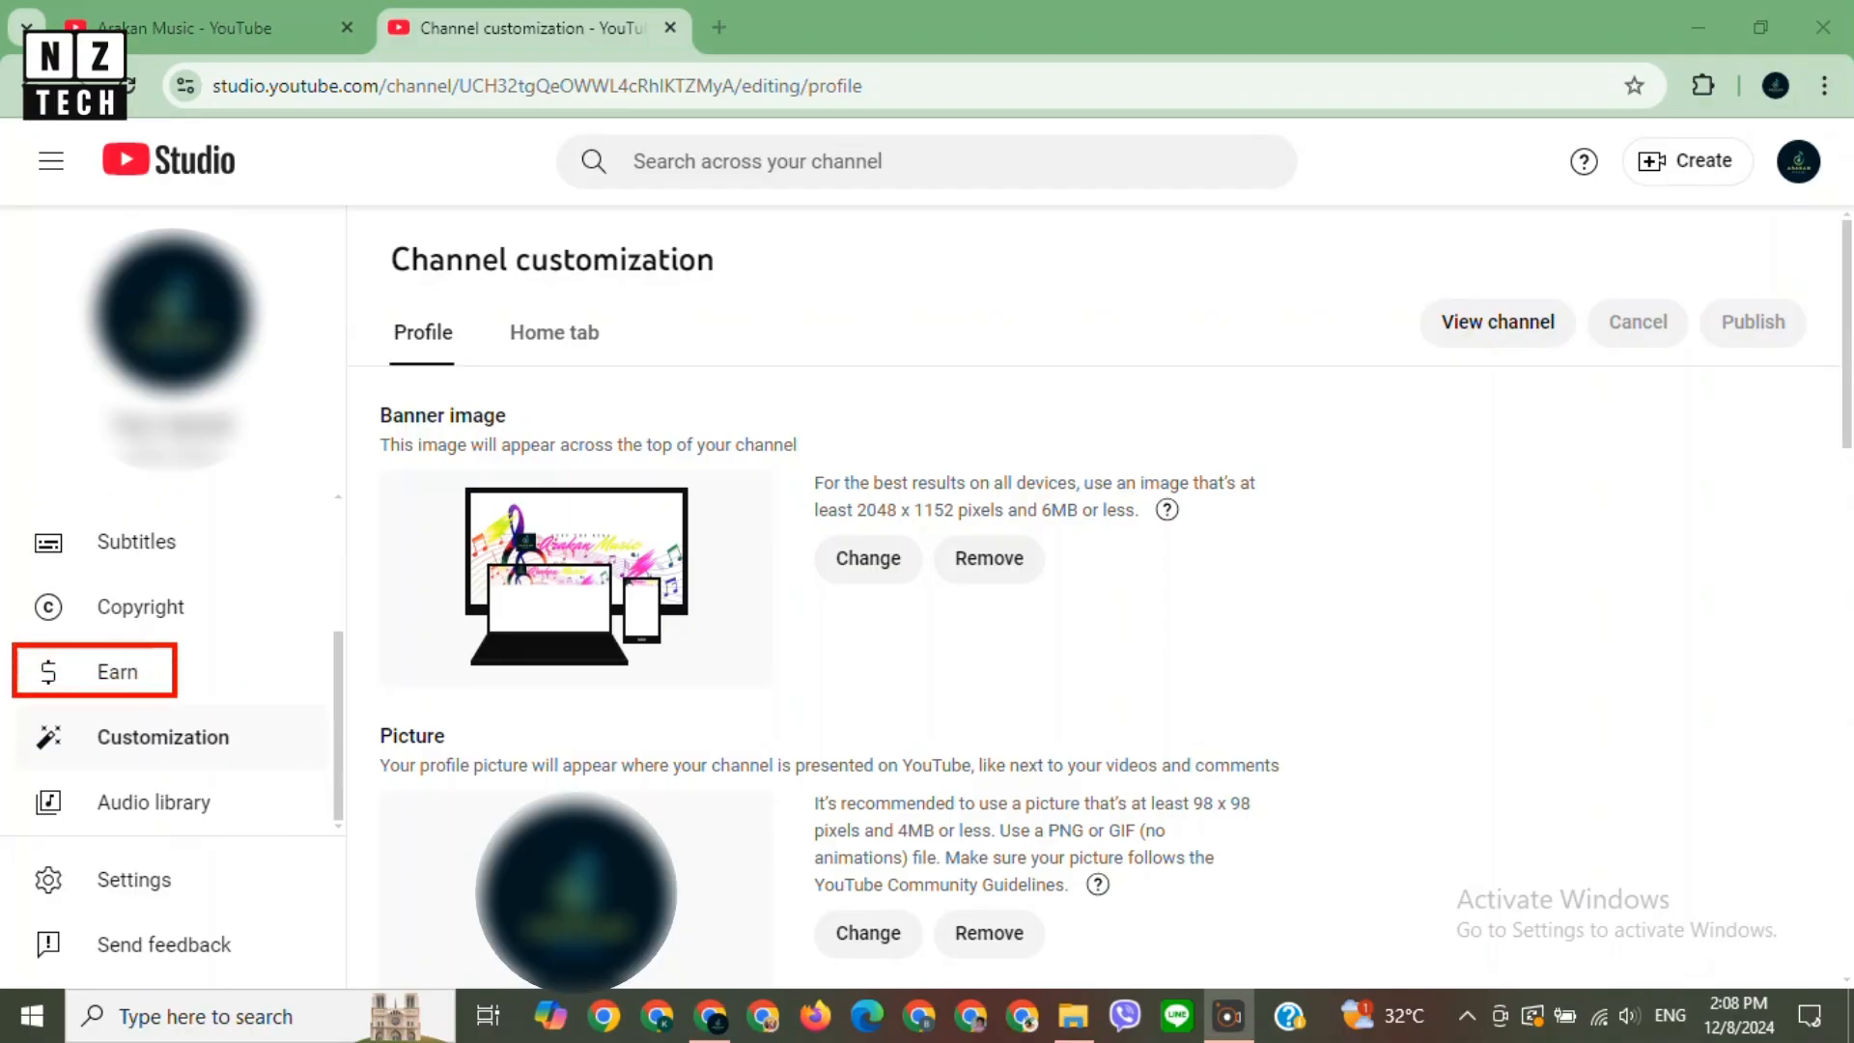
left_click(118, 673)
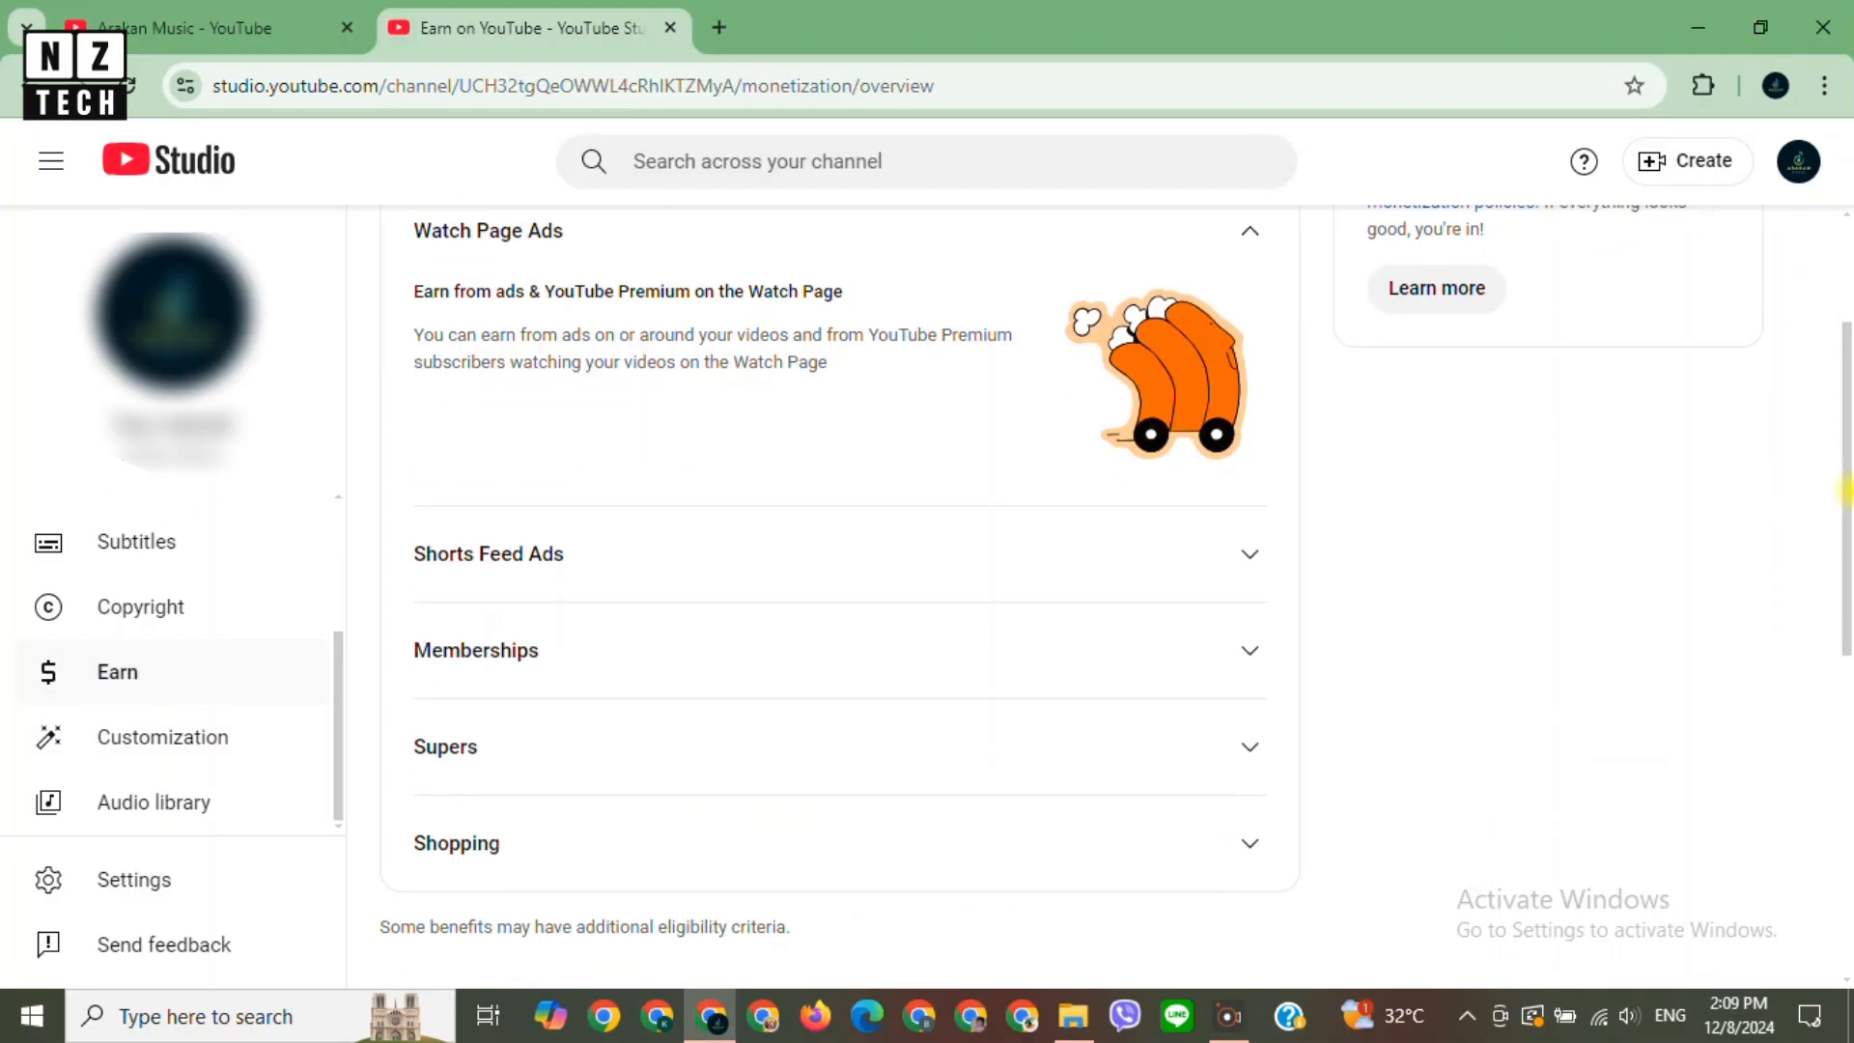
scroll("down", 3)
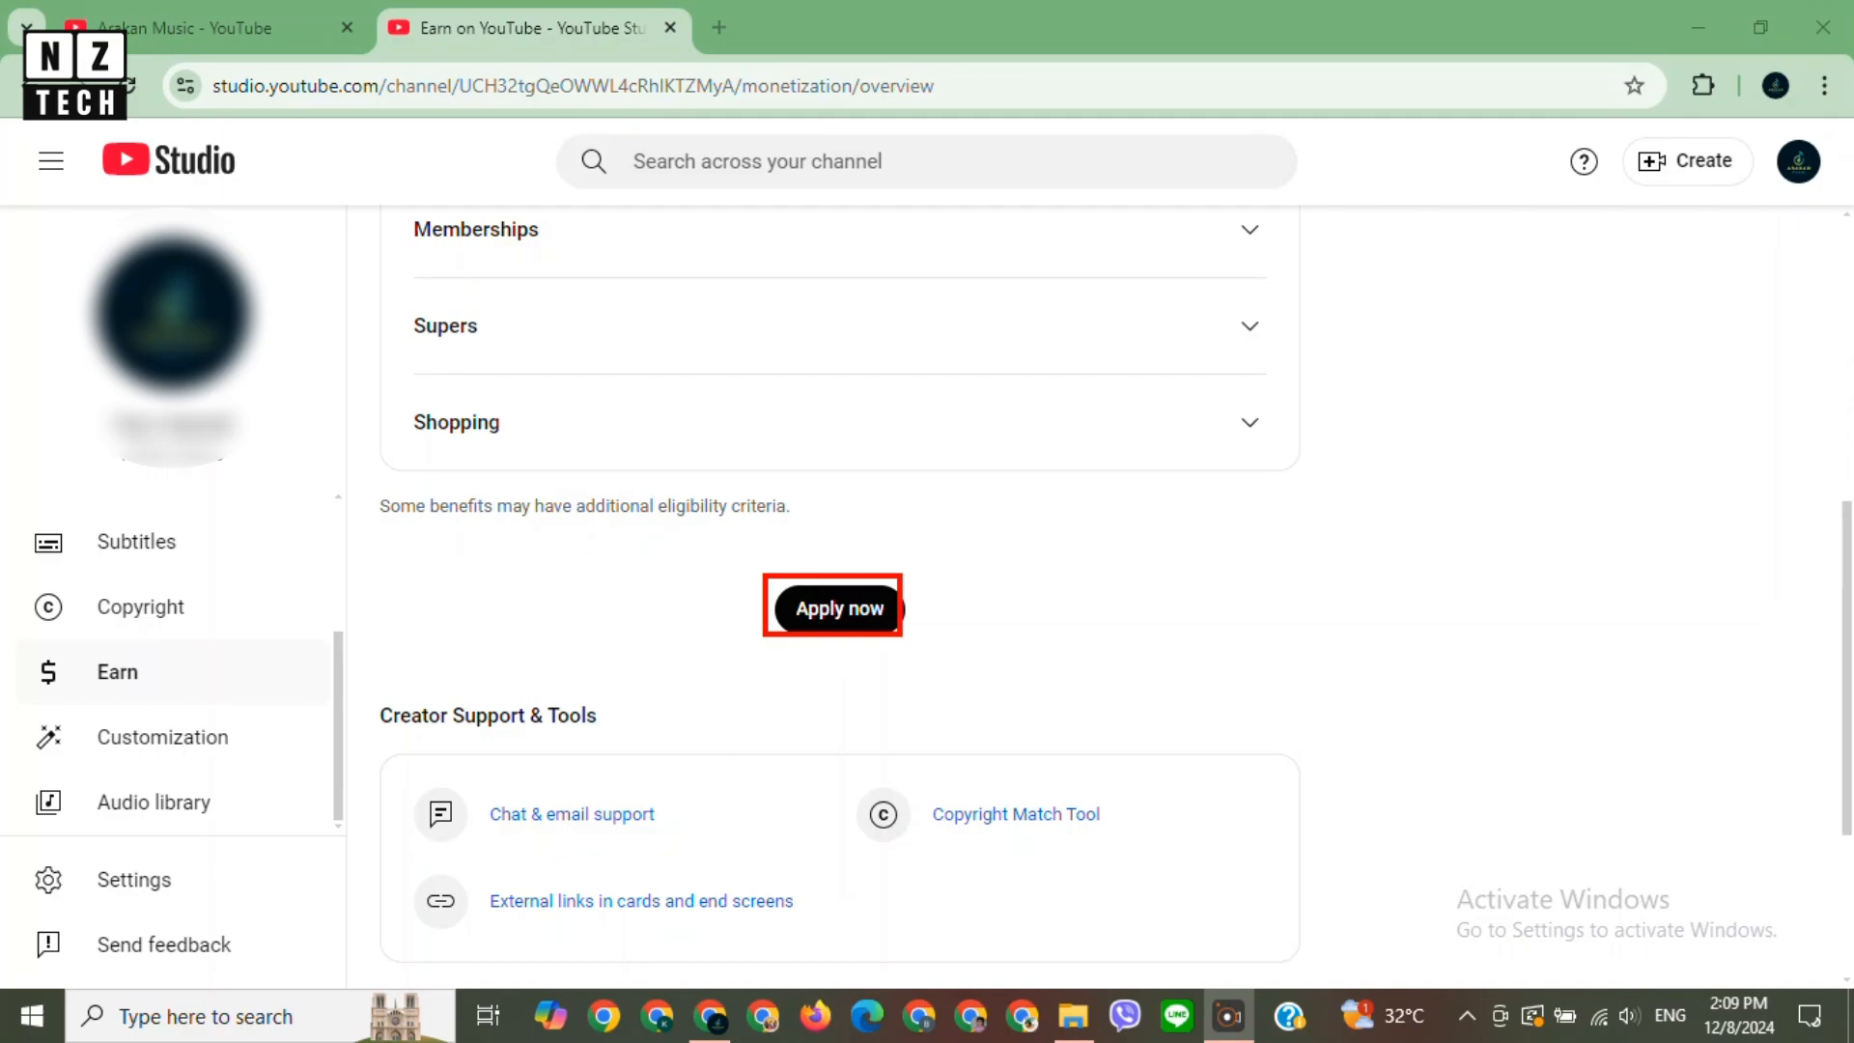
left_click(831, 608)
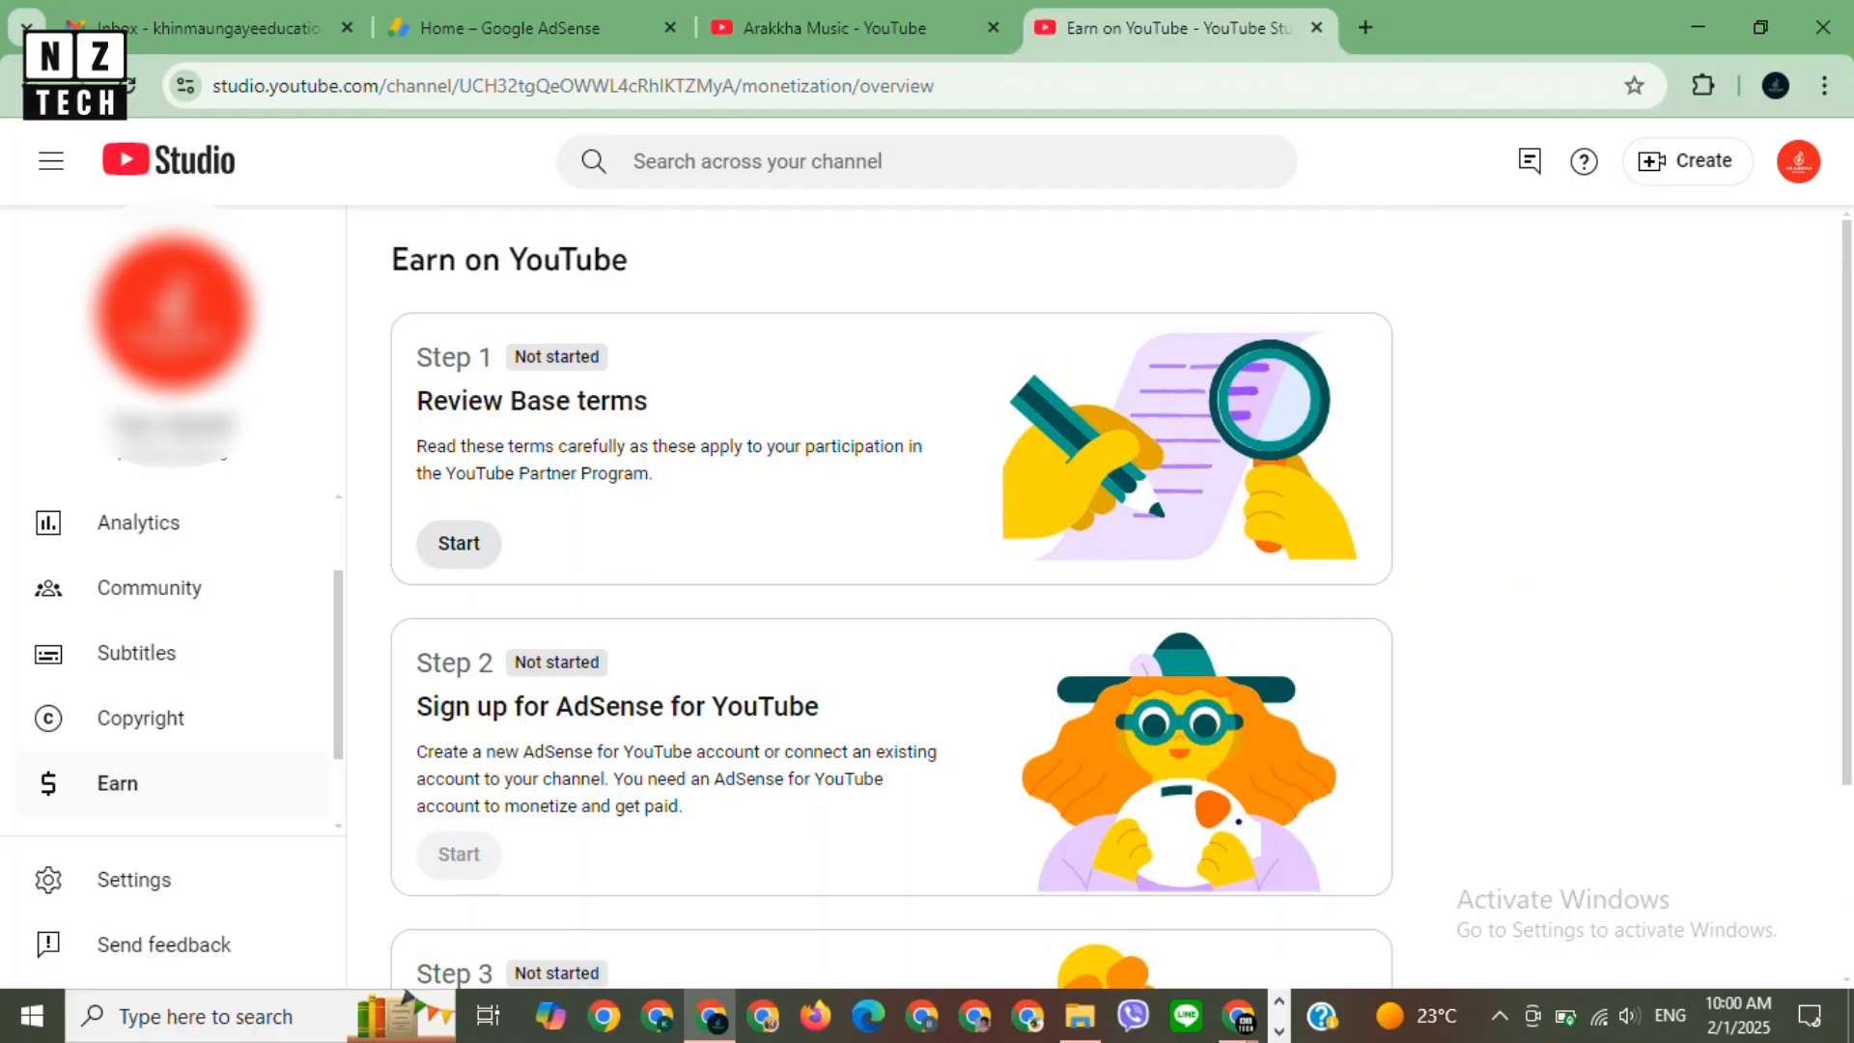
Accept the YouTube Partner Program Base terms to complete Step 1 and begin Step 2 AdSense signup.
left_click(458, 543)
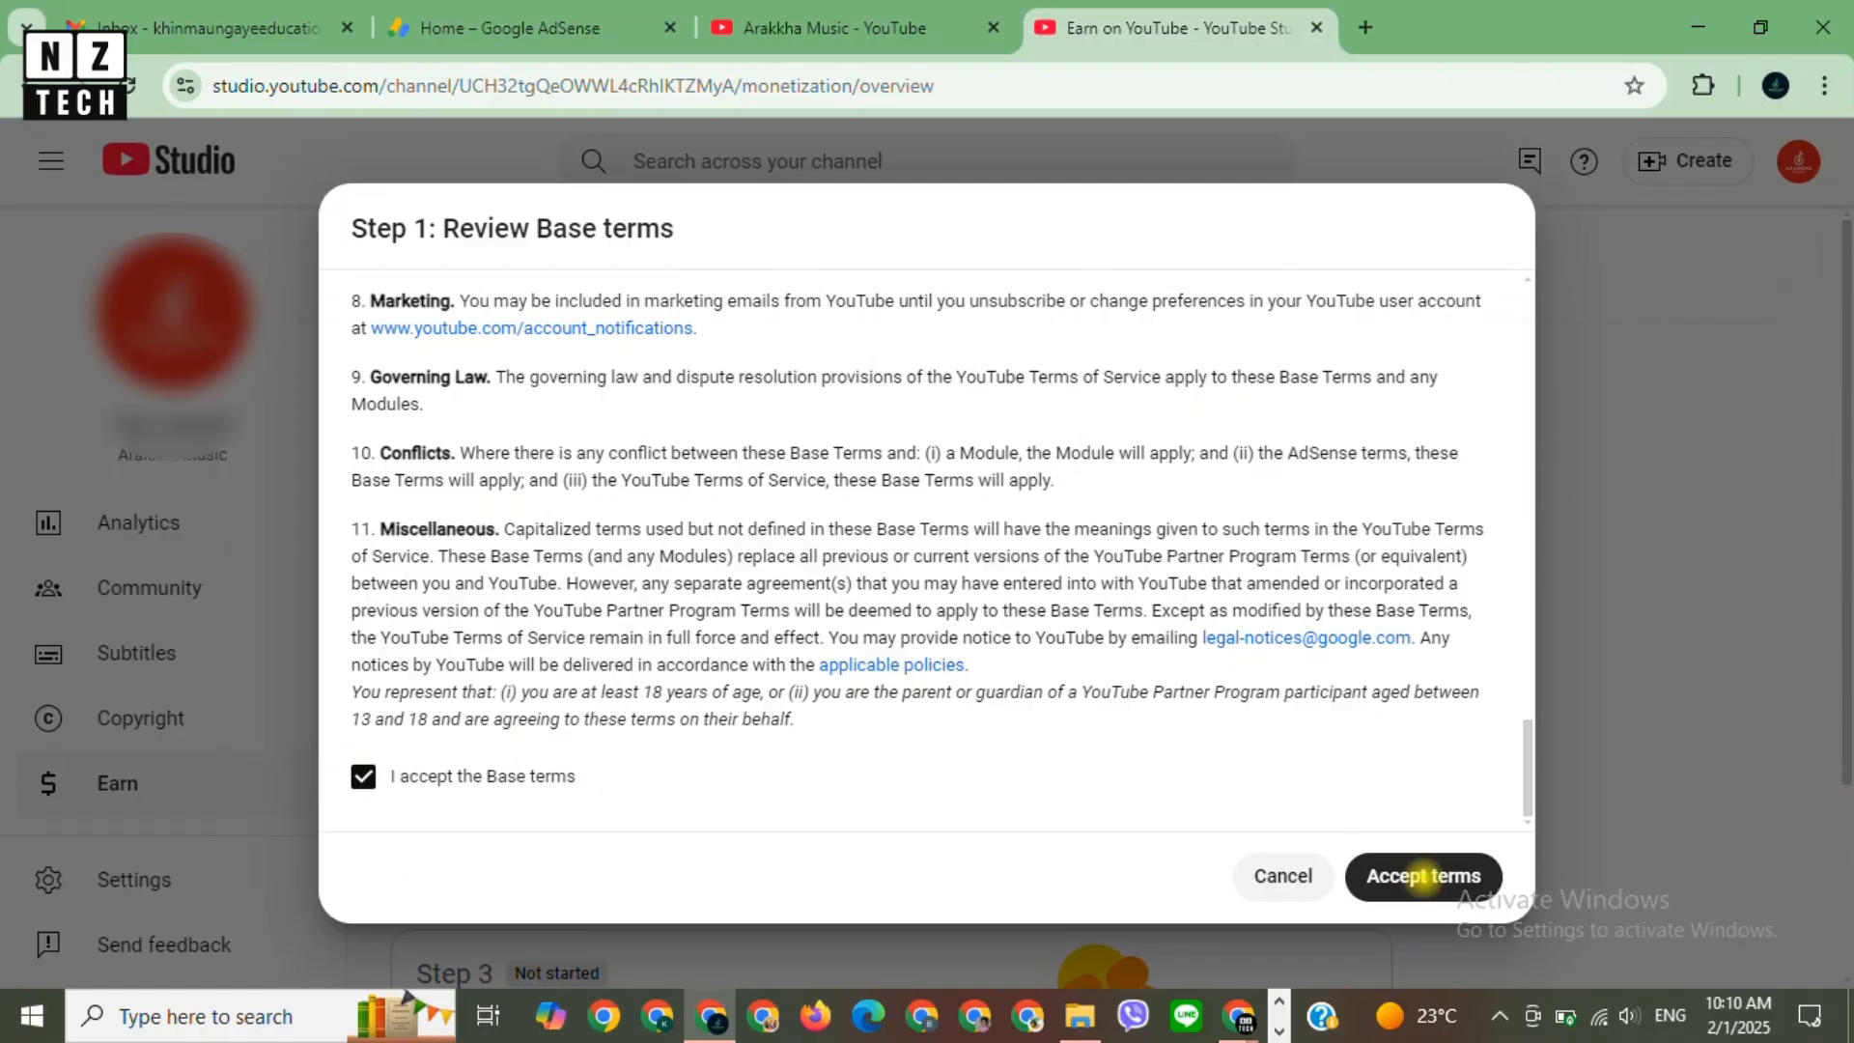
left_click(1424, 877)
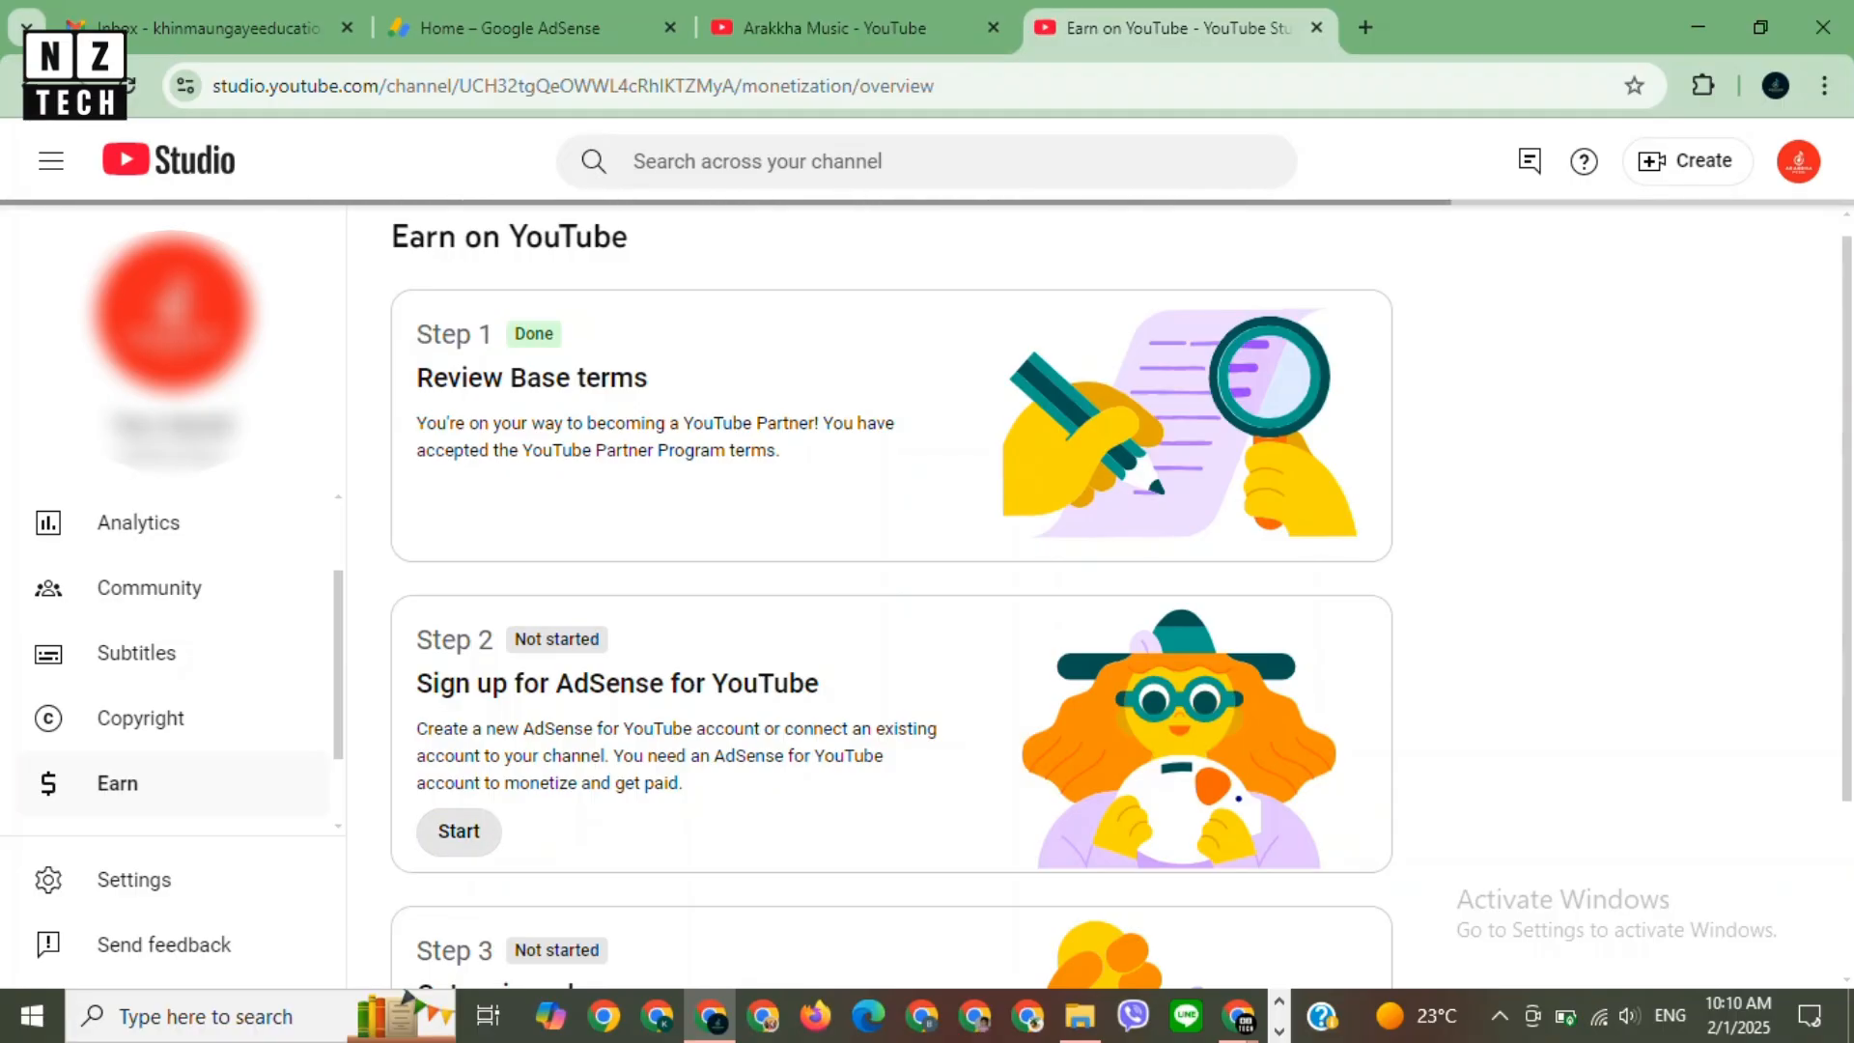
left_click(459, 831)
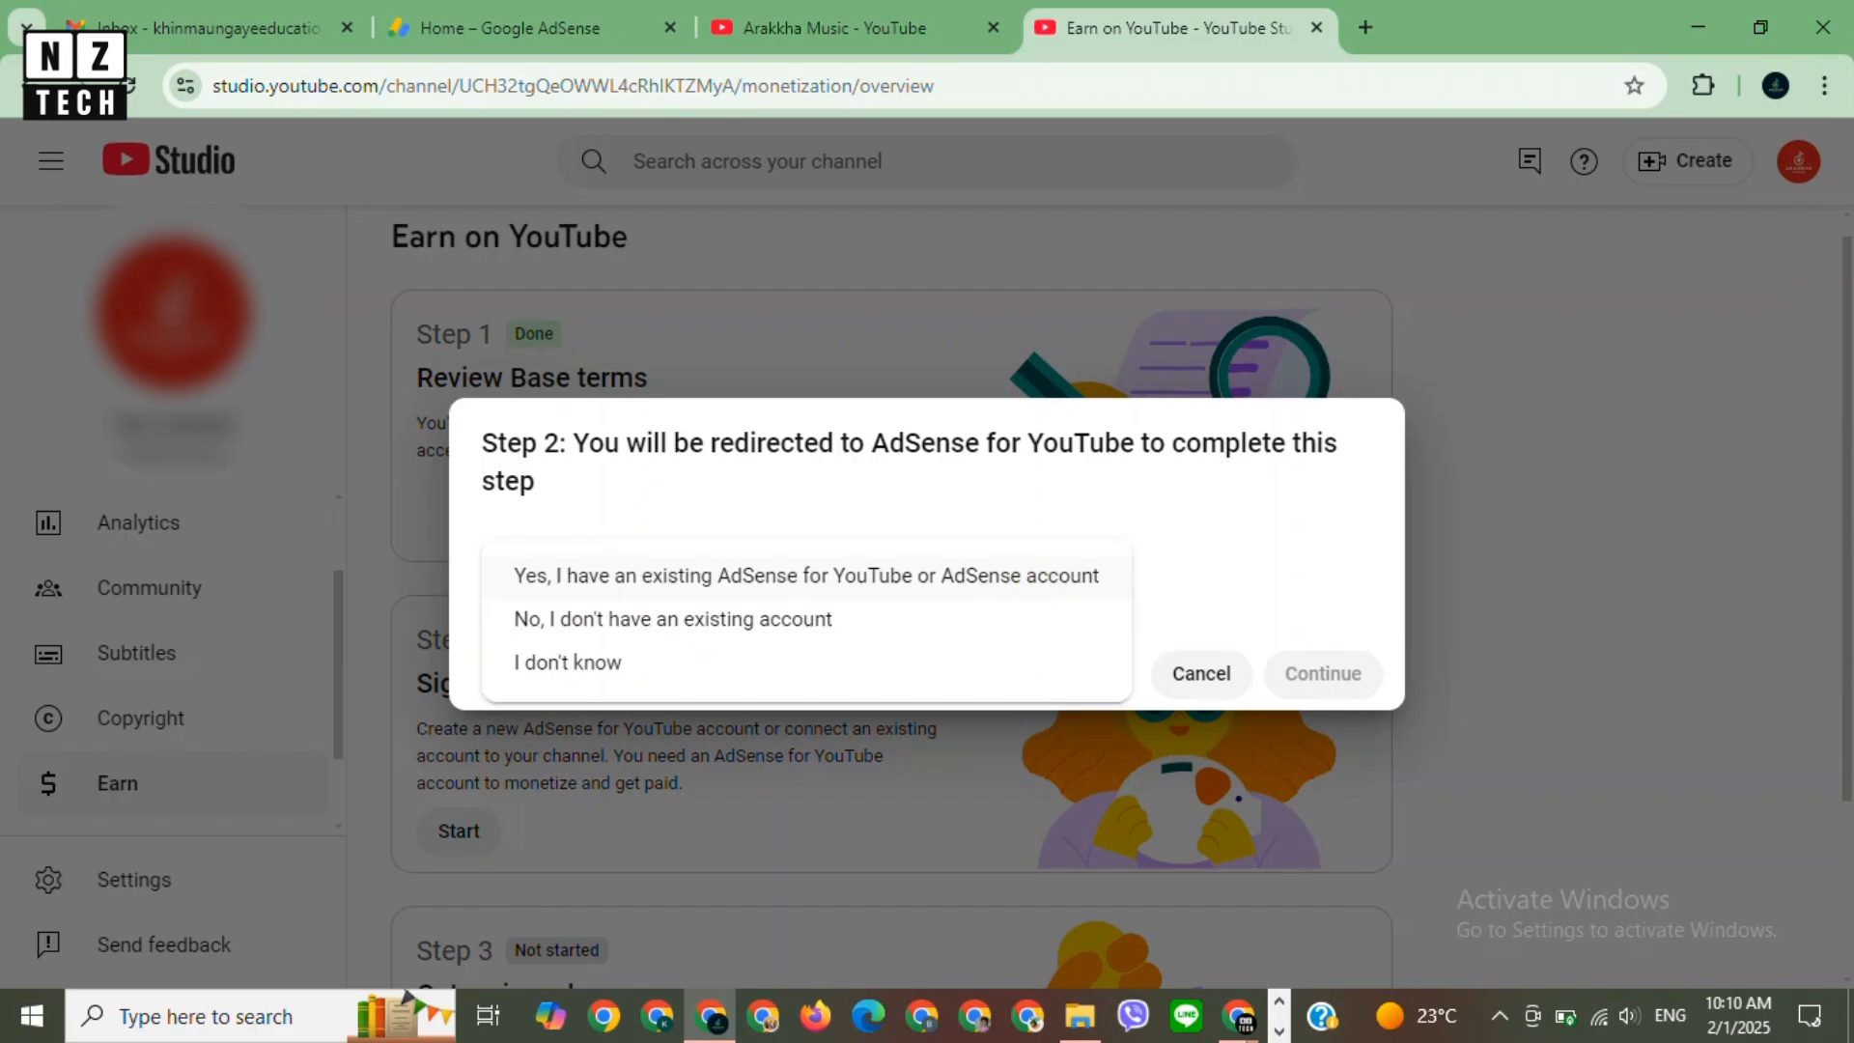
Link the existing AdSense account by signing in with the channel's Google account.
left_click(1322, 672)
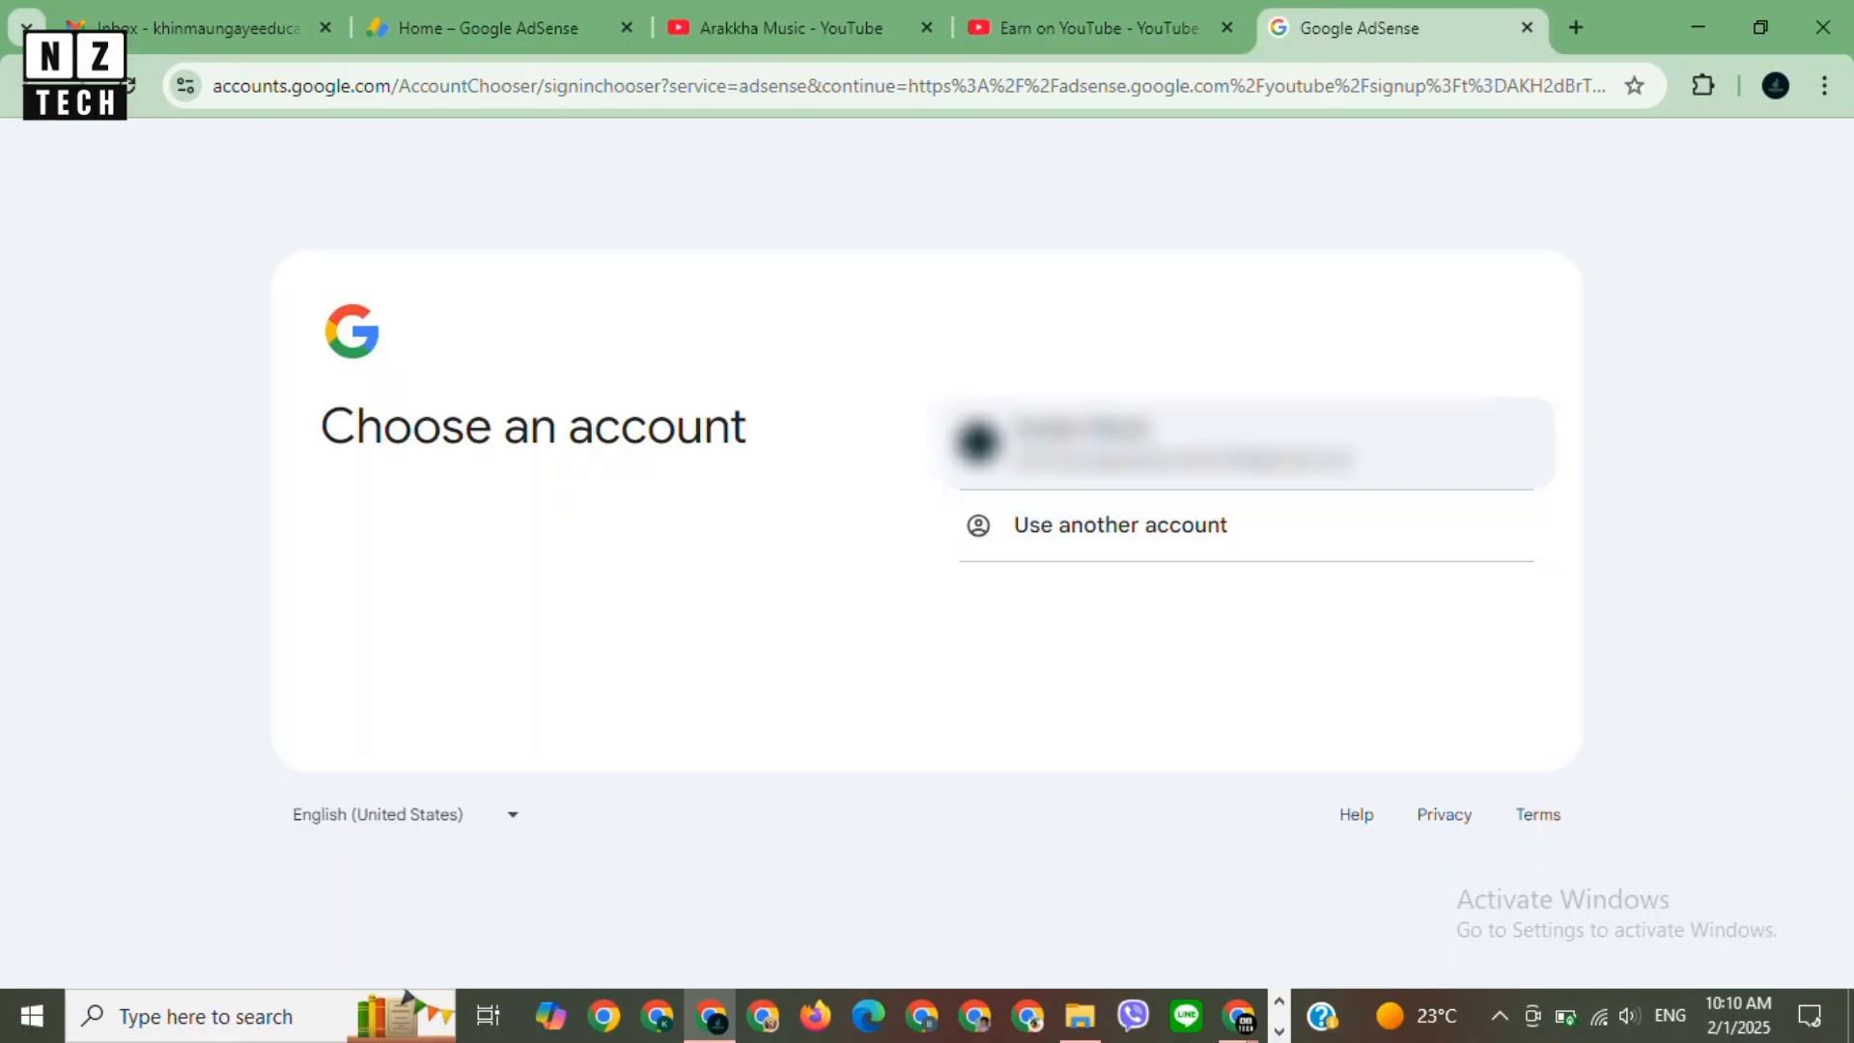
left_click(1182, 444)
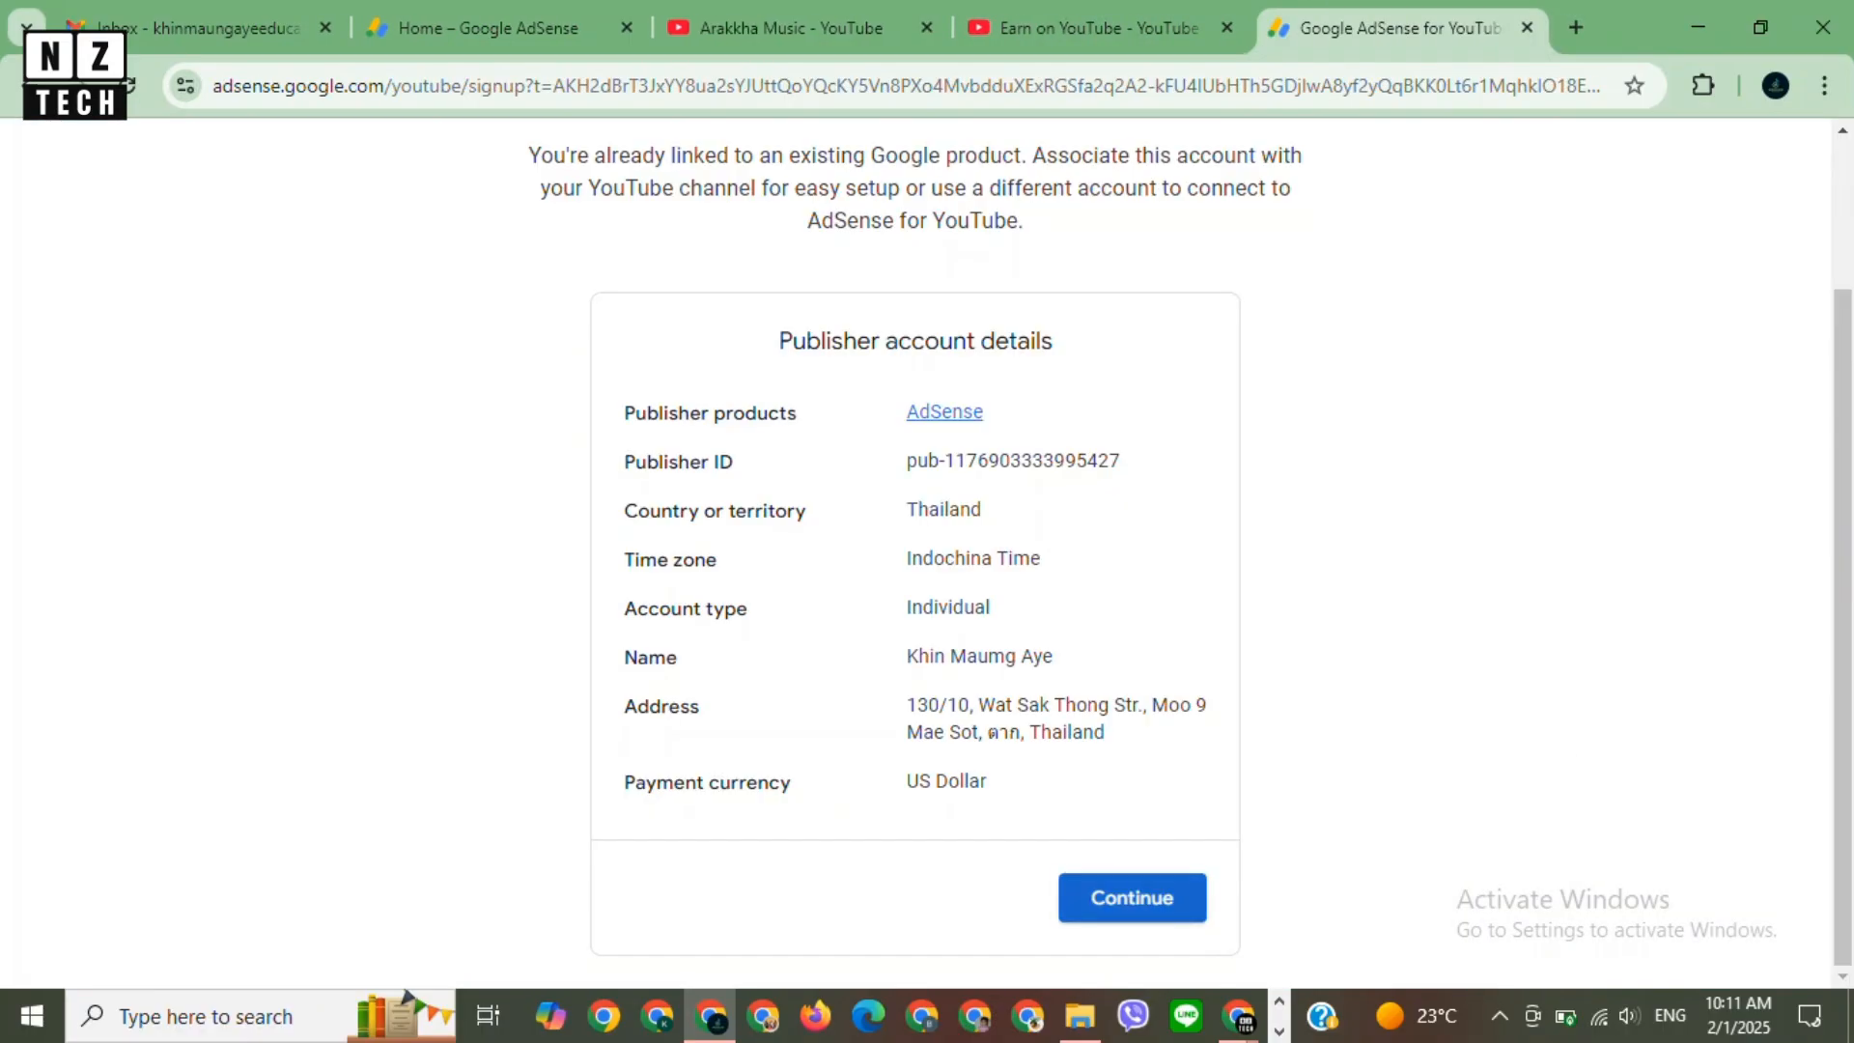
left_click(1130, 898)
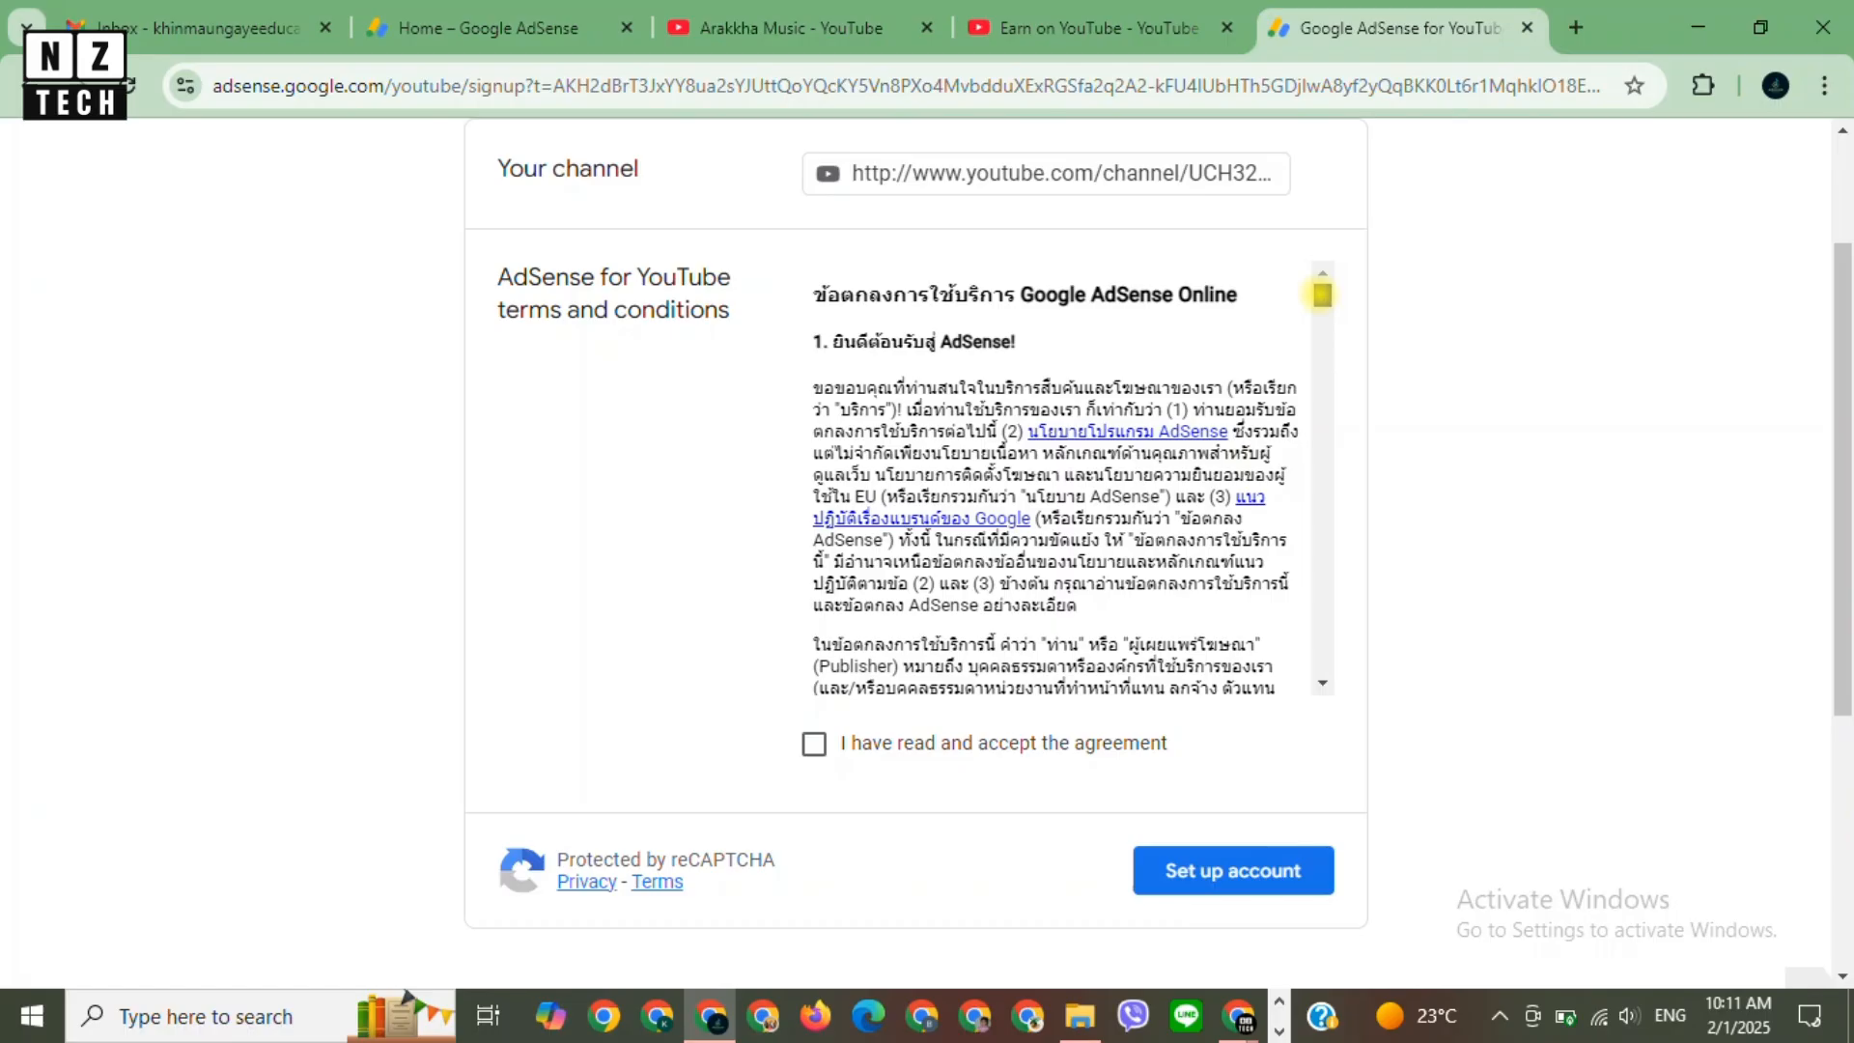
scroll("down", 3)
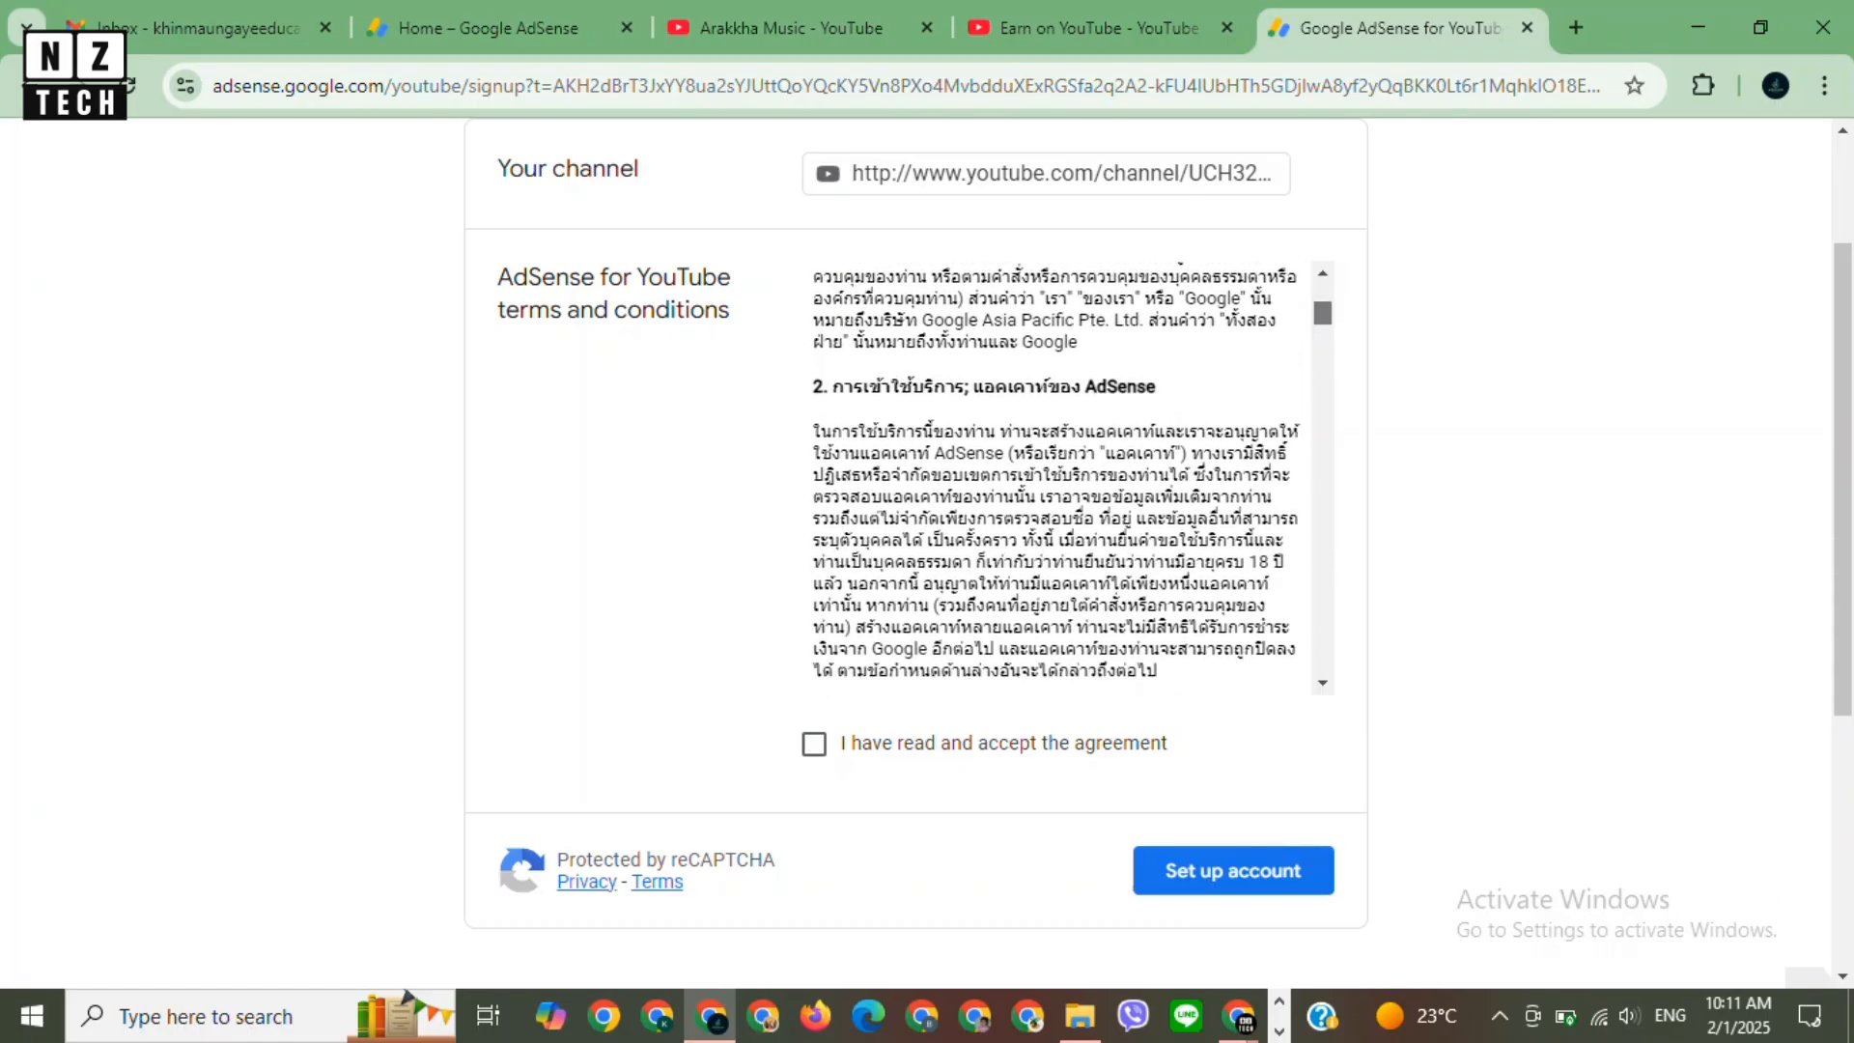
scroll("down", 3)
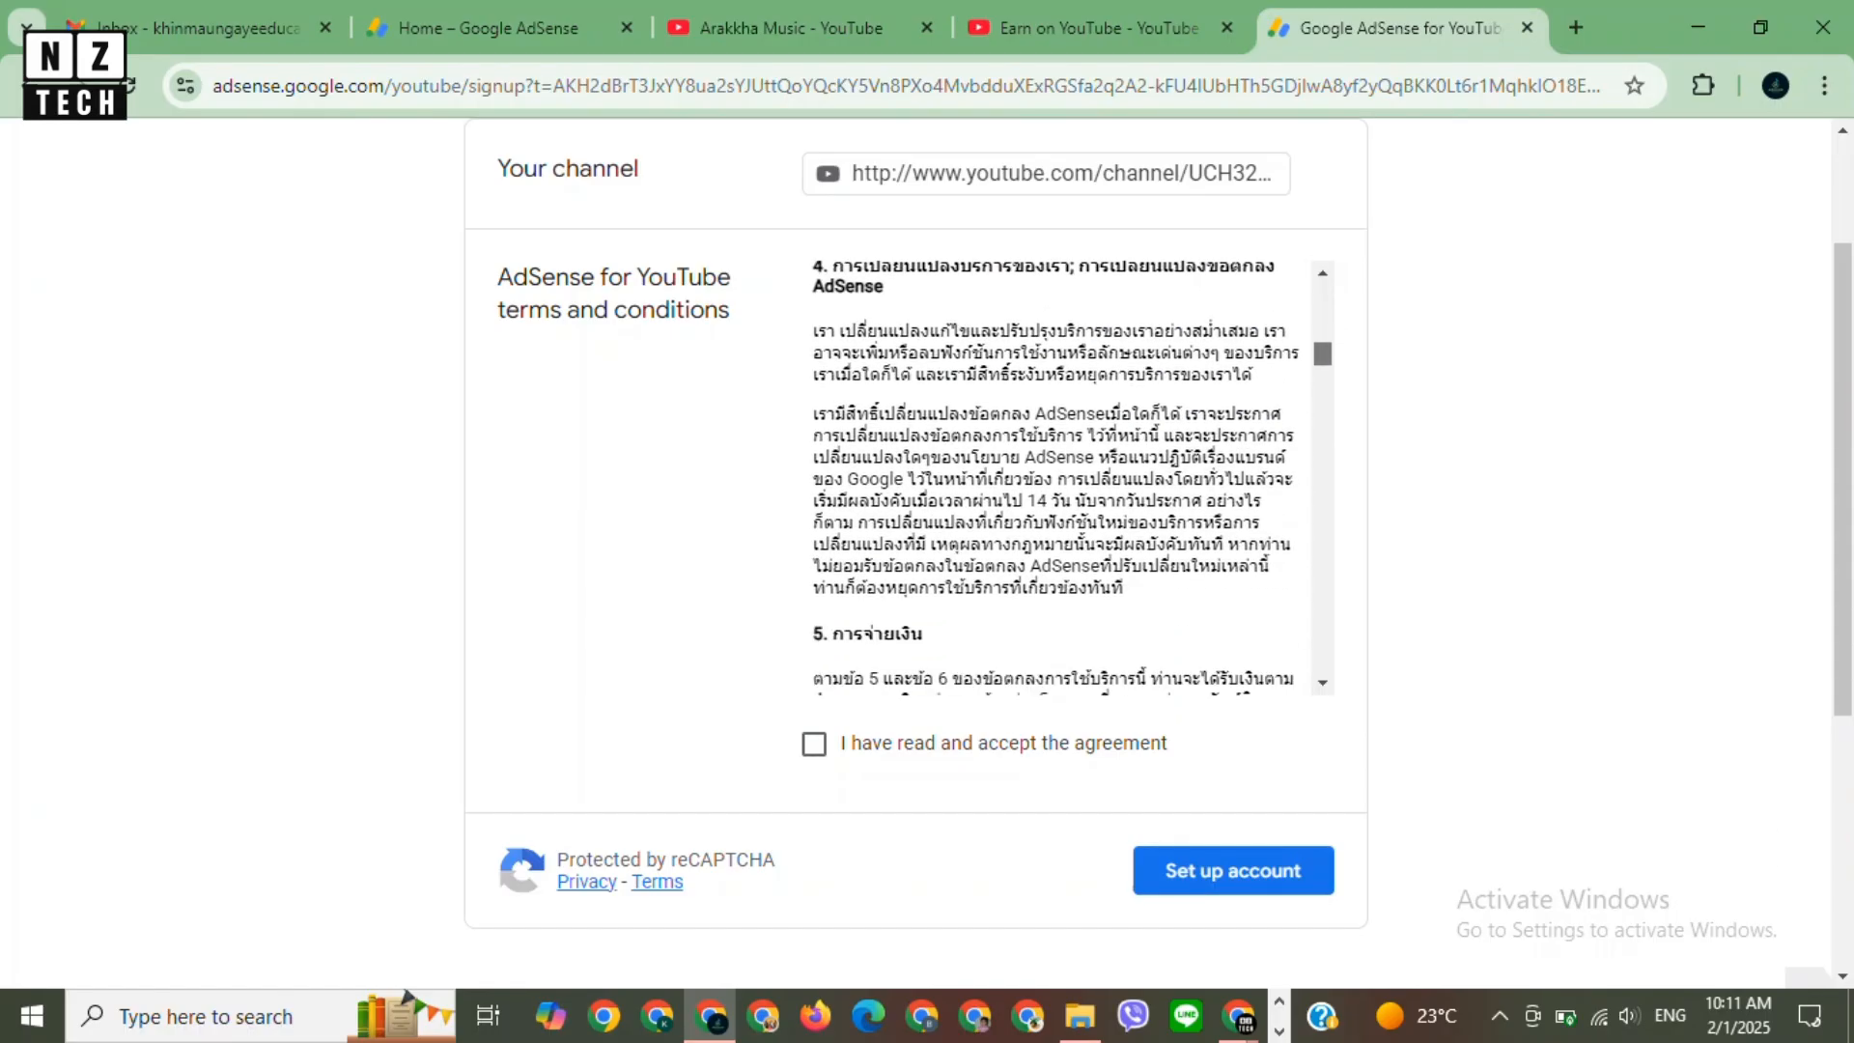
Accept the AdSense for YouTube agreement, submit customer info for review, and return to Studio.
left_click(814, 741)
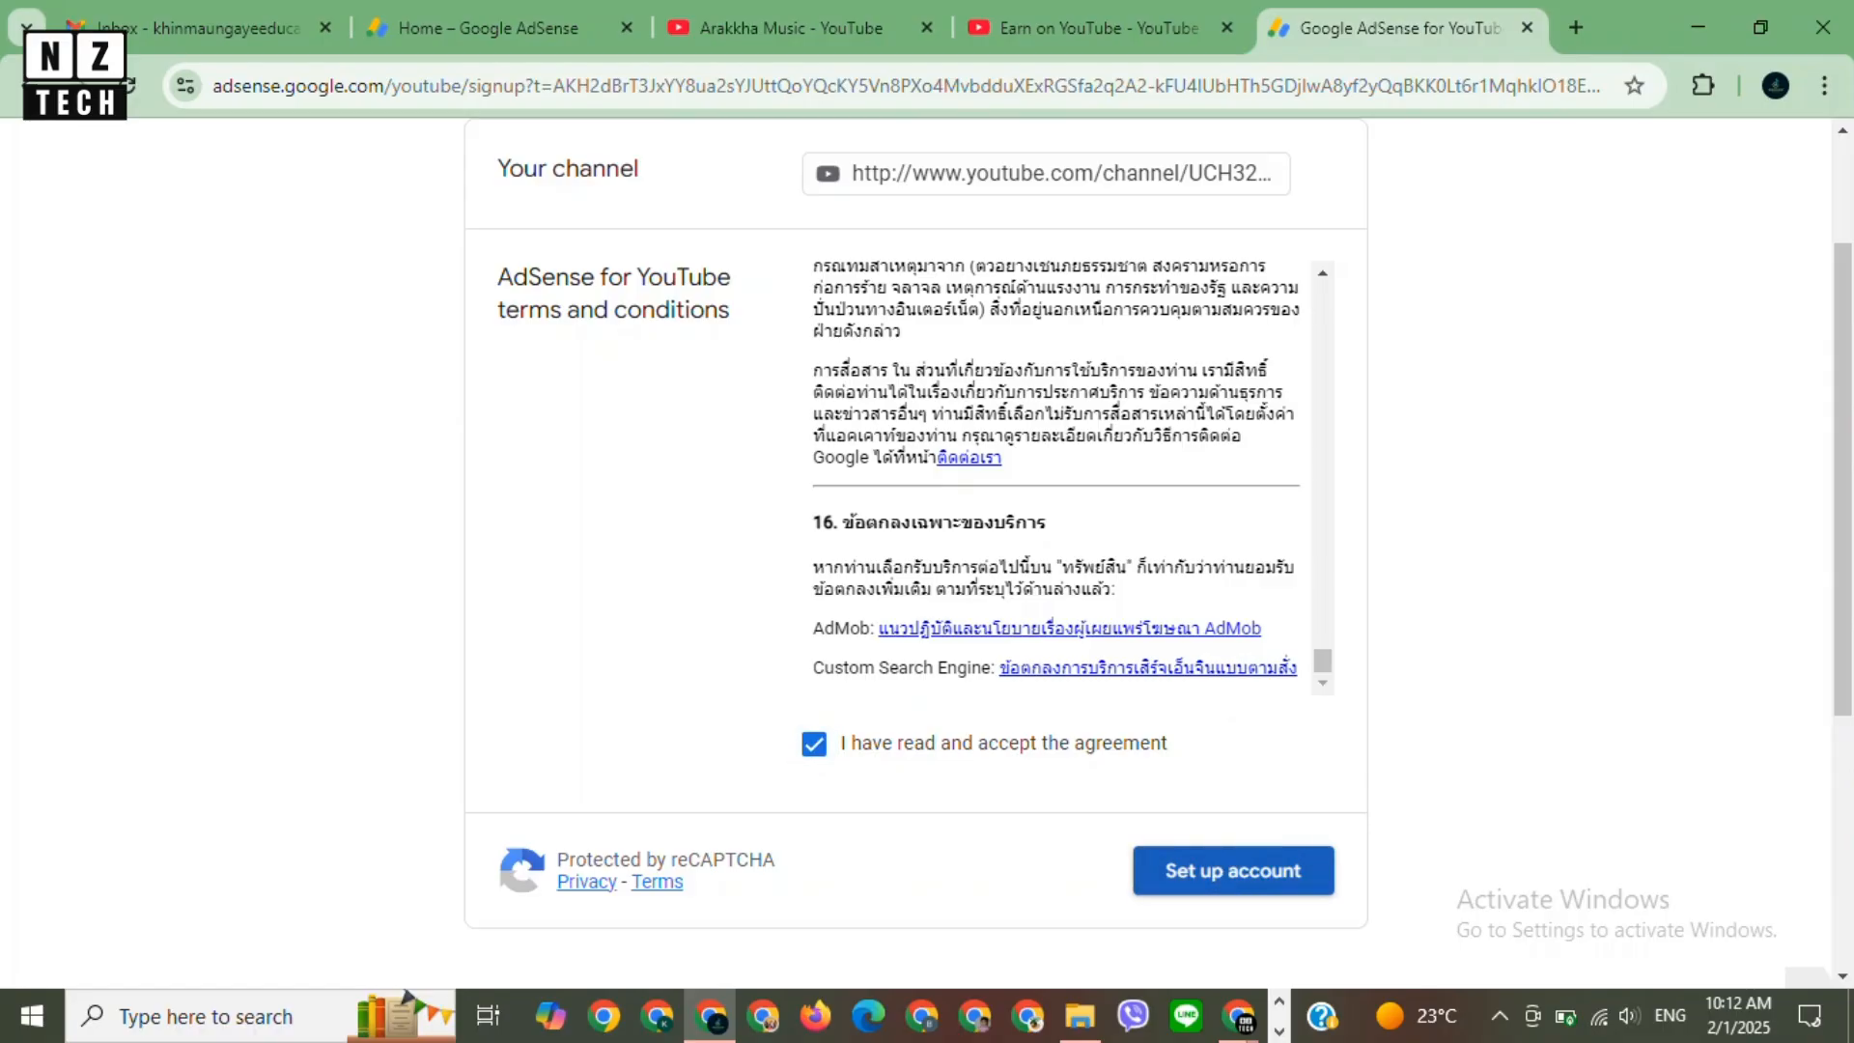
left_click(1230, 871)
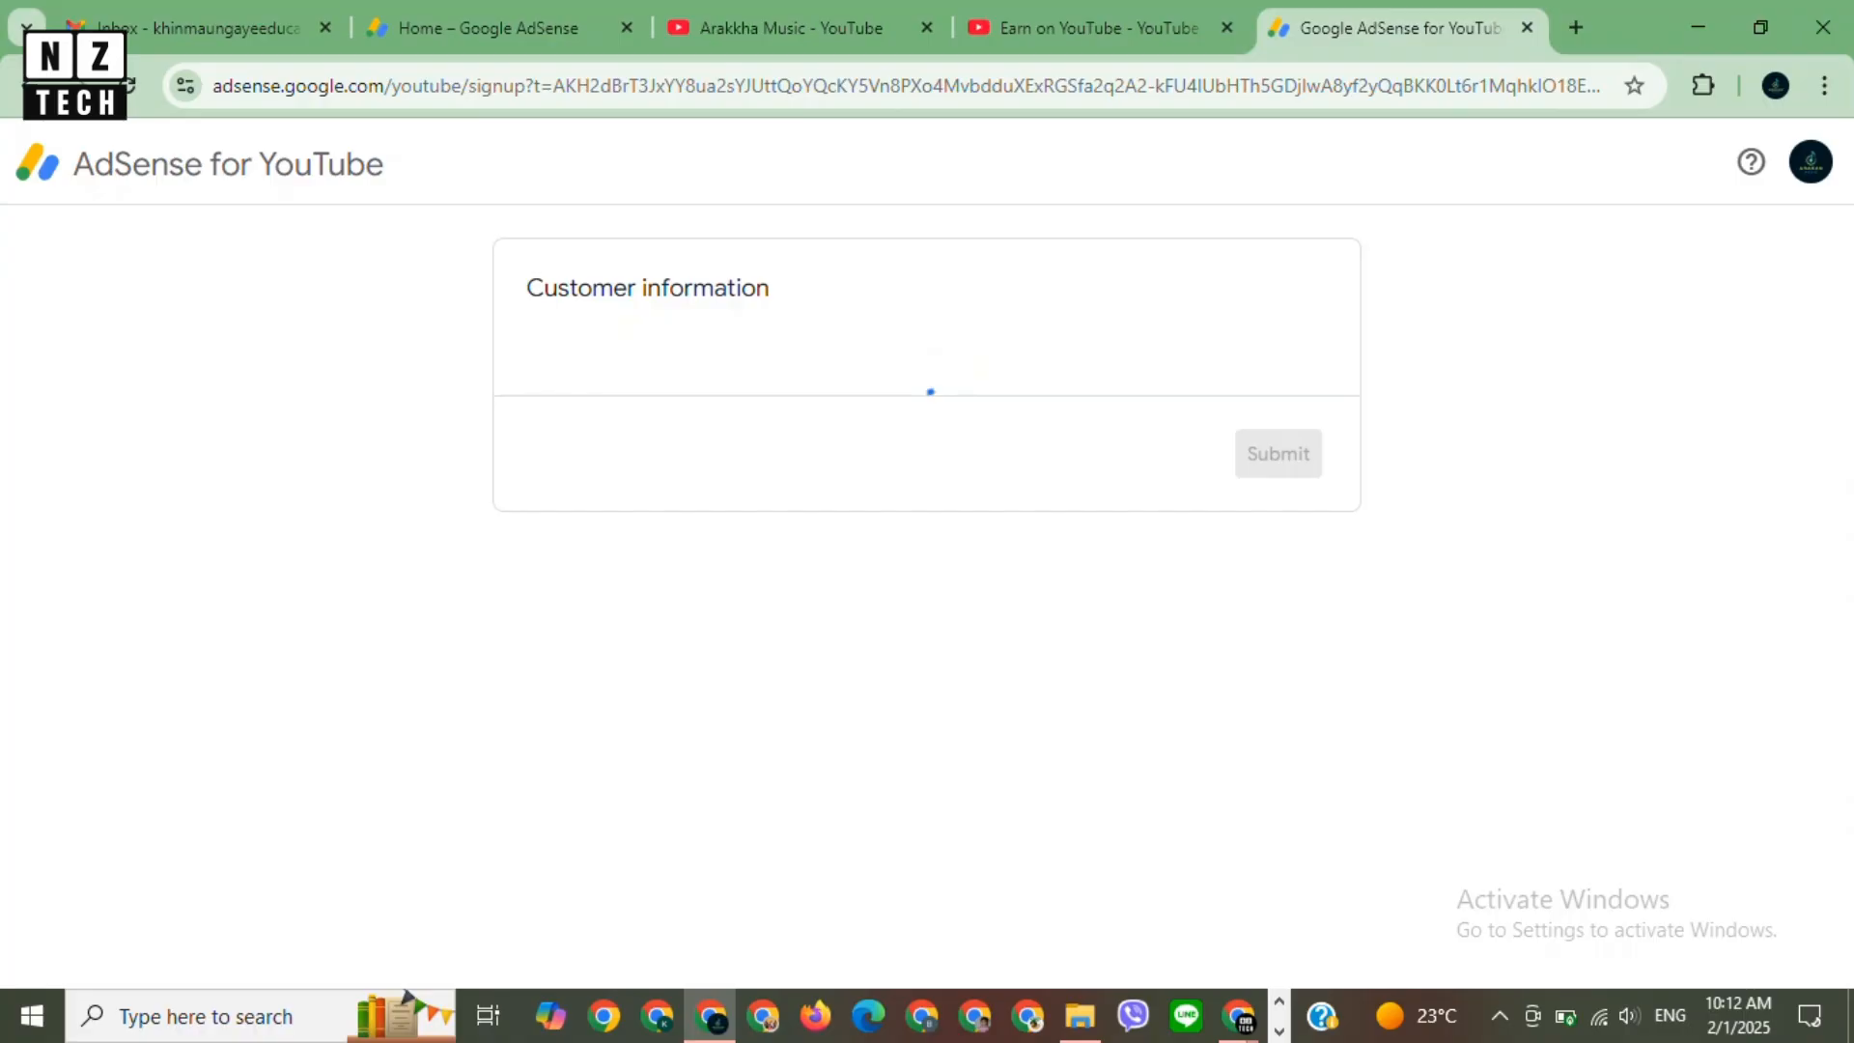
left_click(1277, 452)
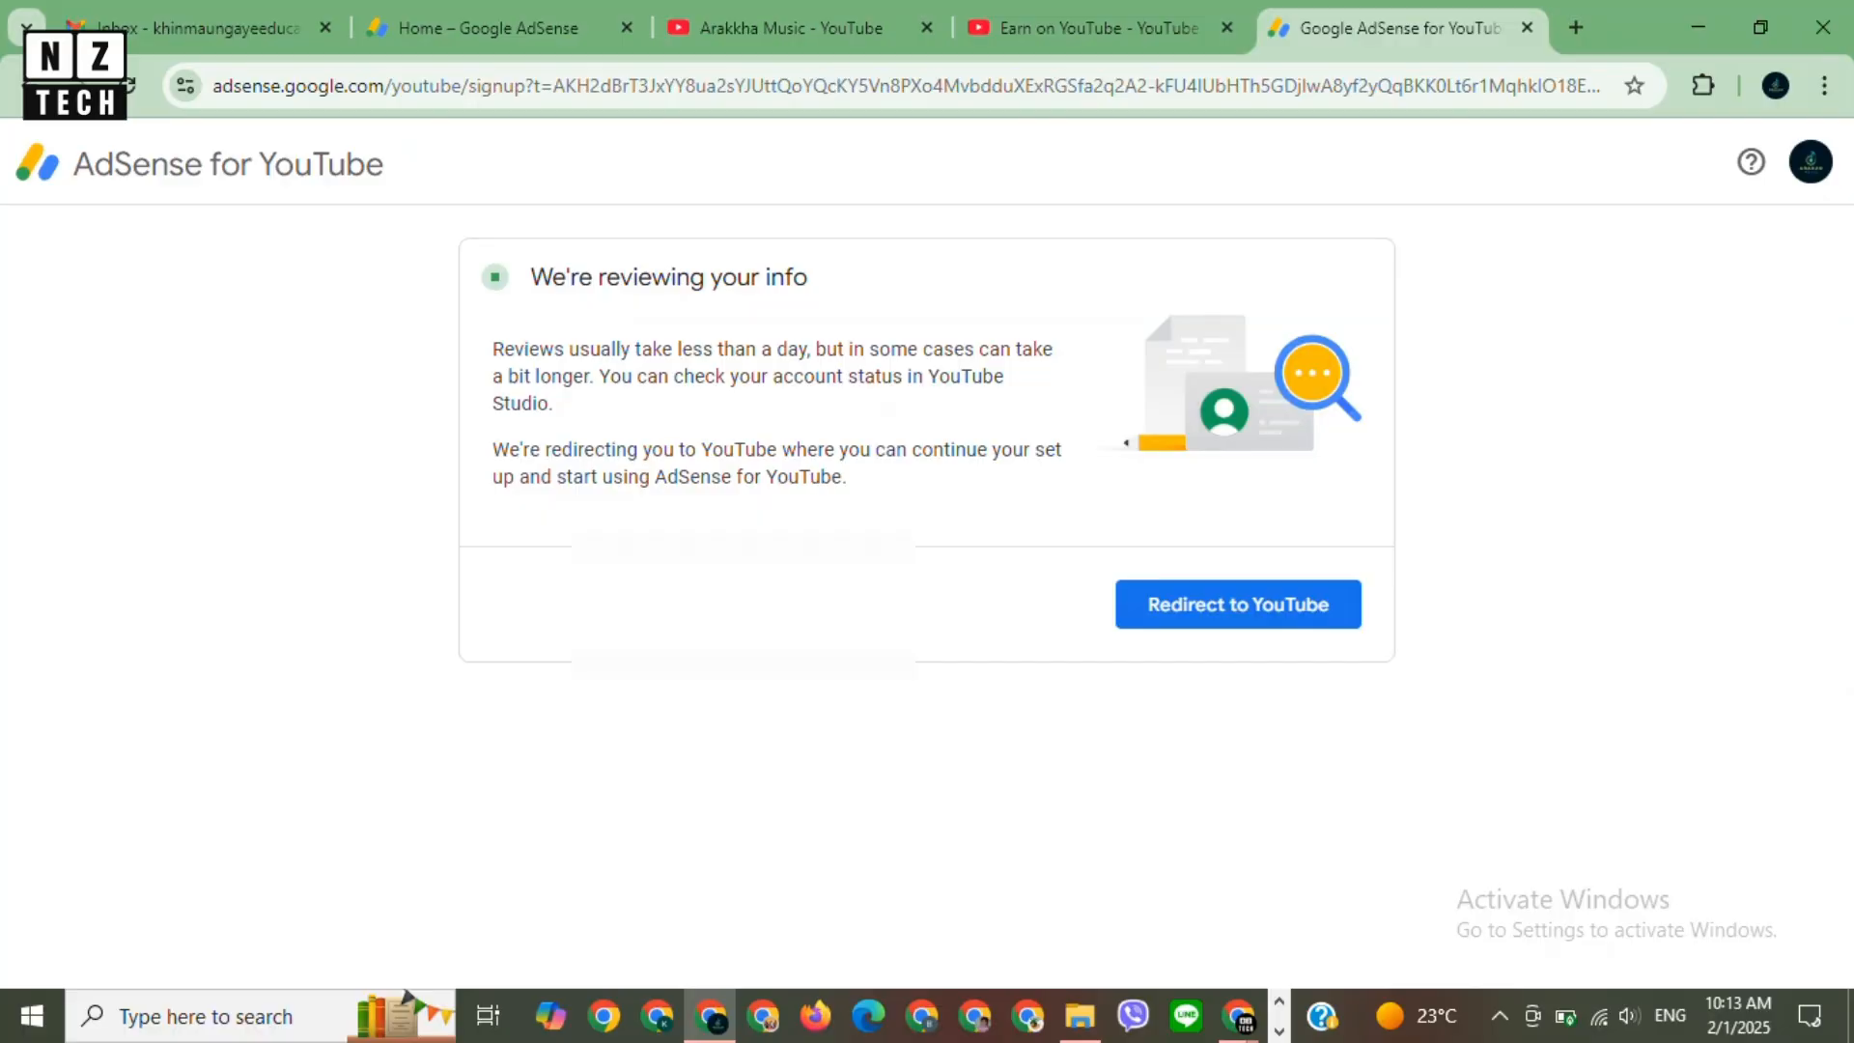
left_click(1237, 605)
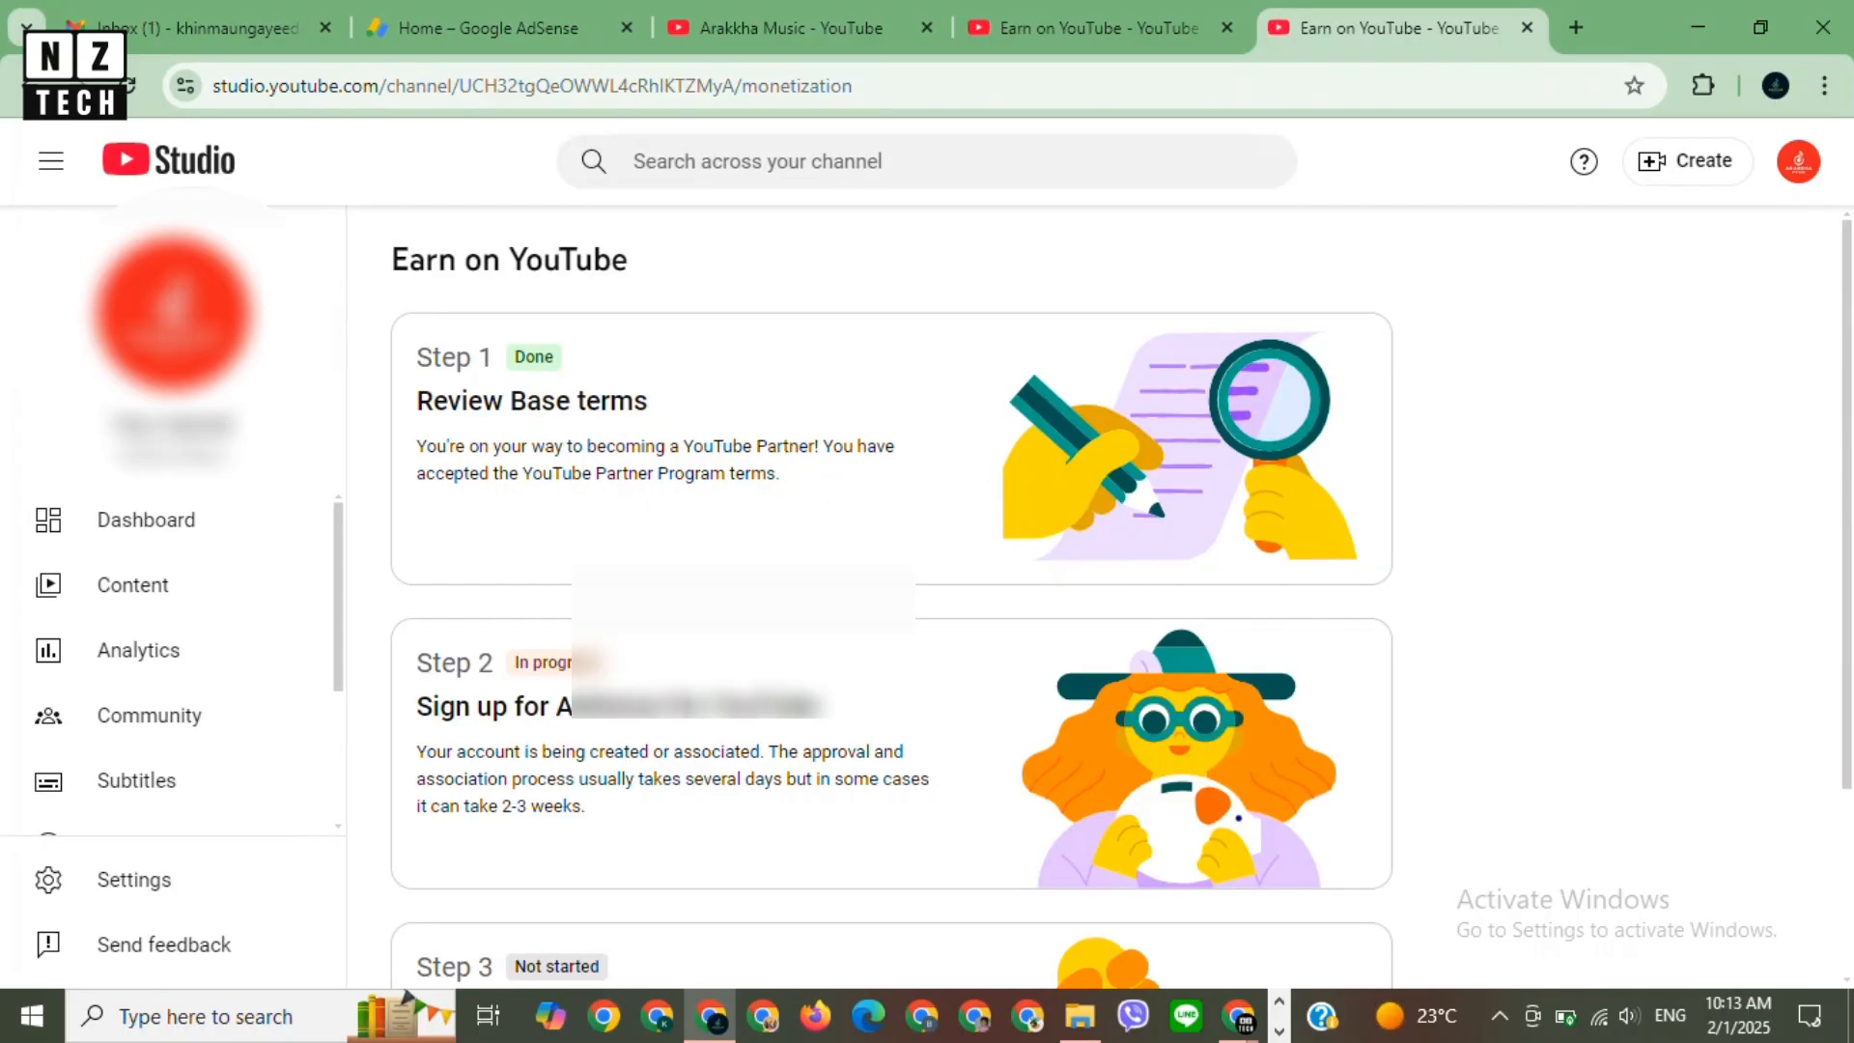
scroll("down", 3)
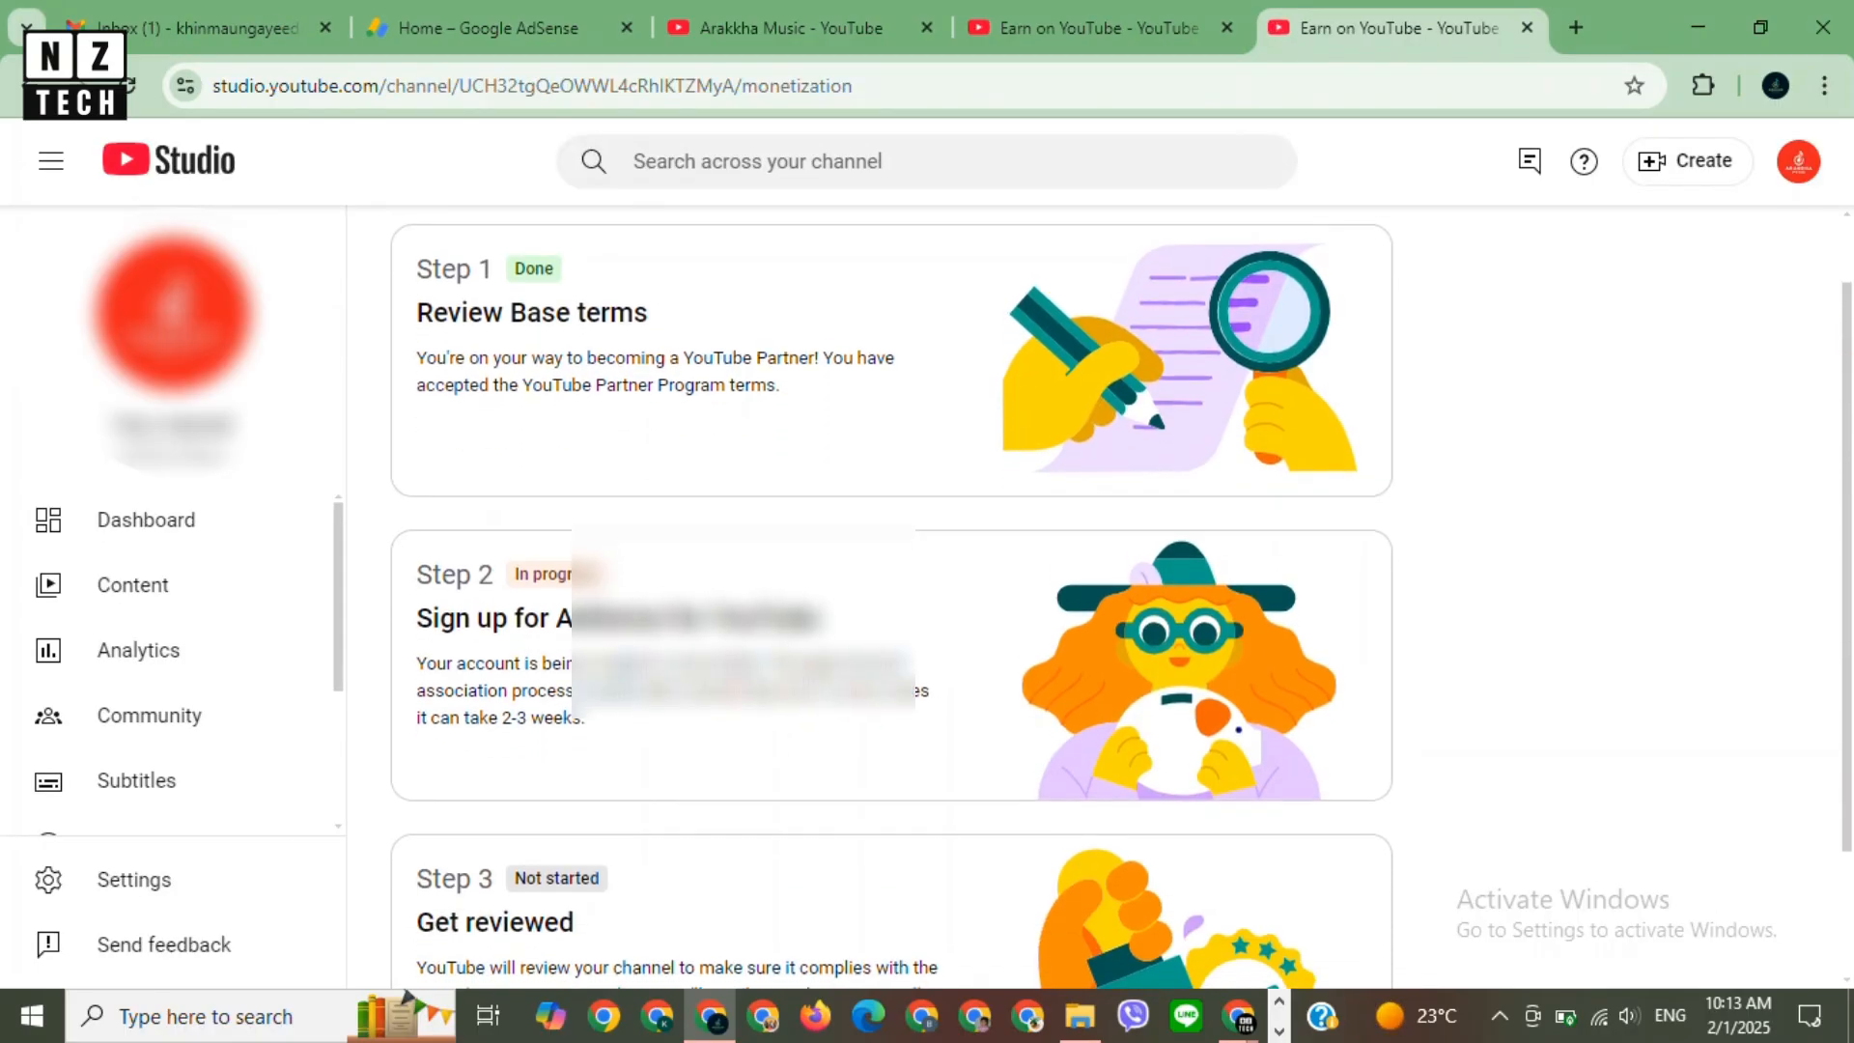
scroll("down", 3)
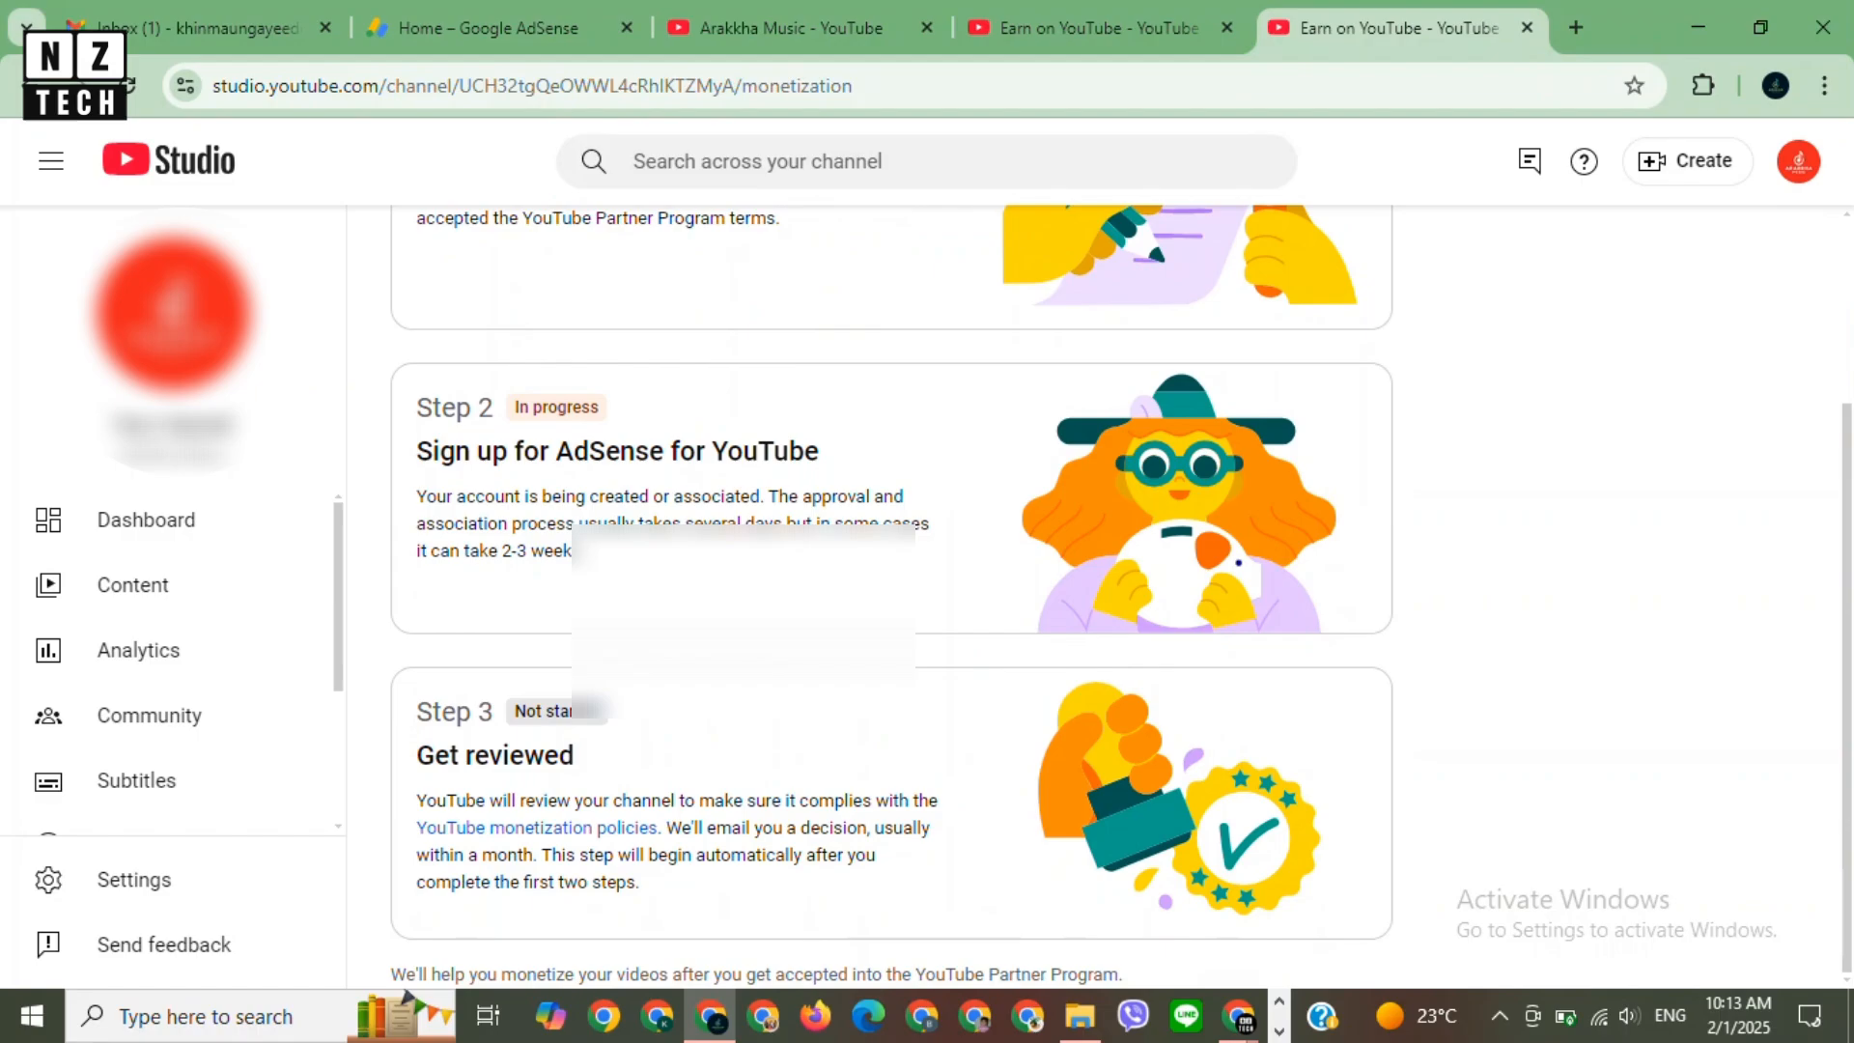